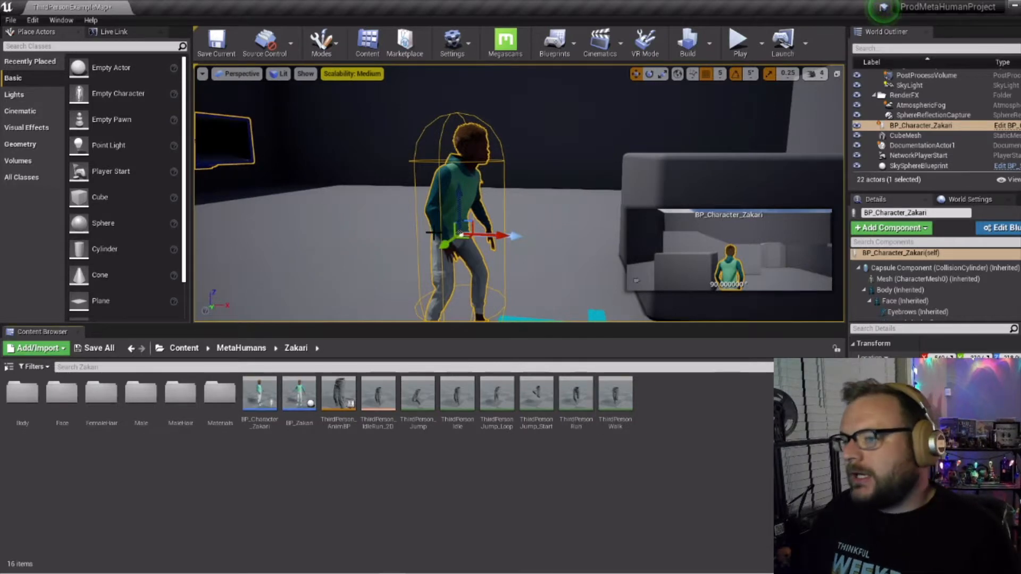
Step: Open BP_Character_Zakari and add a Scene component VROrigin under Mesh with a Camera inside it
{"action": "left_click", "coordinate": [738, 40]}
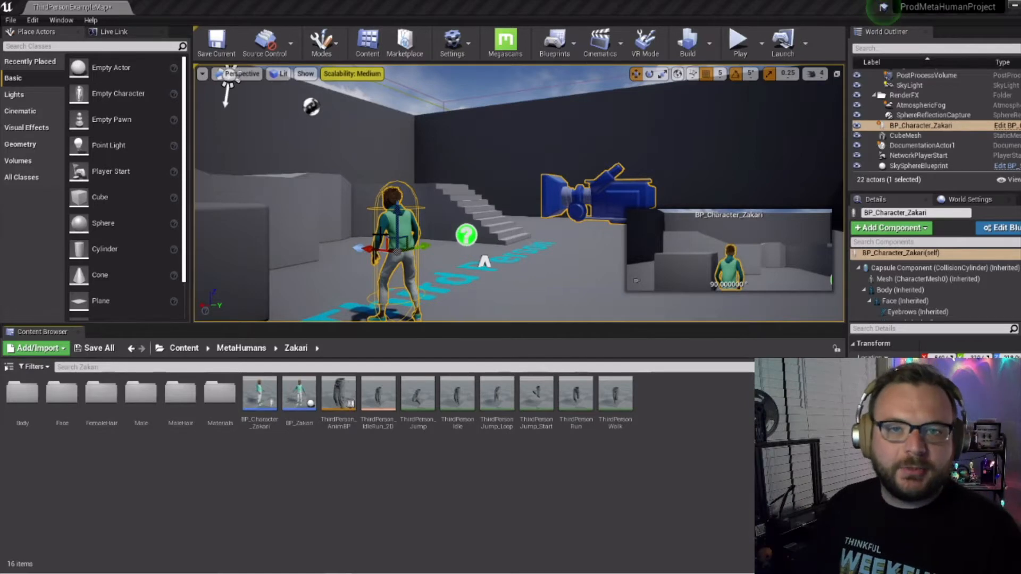
{"action": "left_click", "coordinate": [259, 396]}
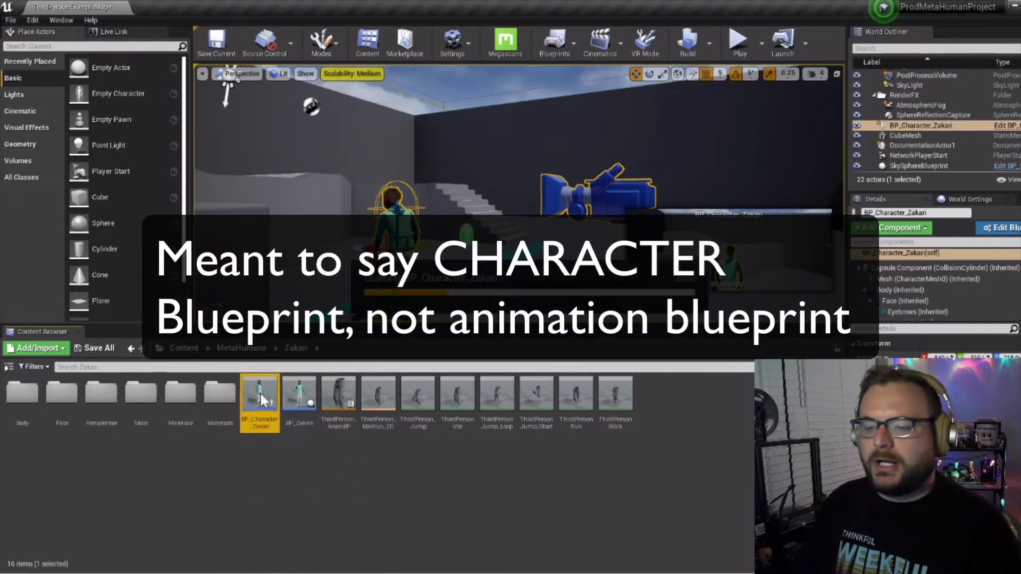
{"action": "double_click", "coordinate": [259, 395]}
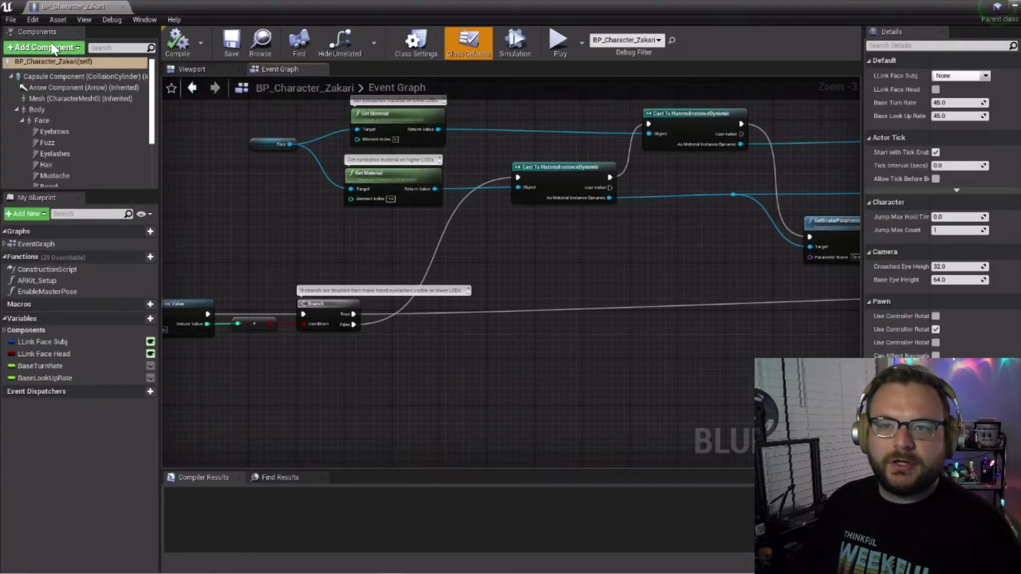
{"action": "left_click", "coordinate": [45, 46]}
{"action": "type", "text": "VROrigin"}
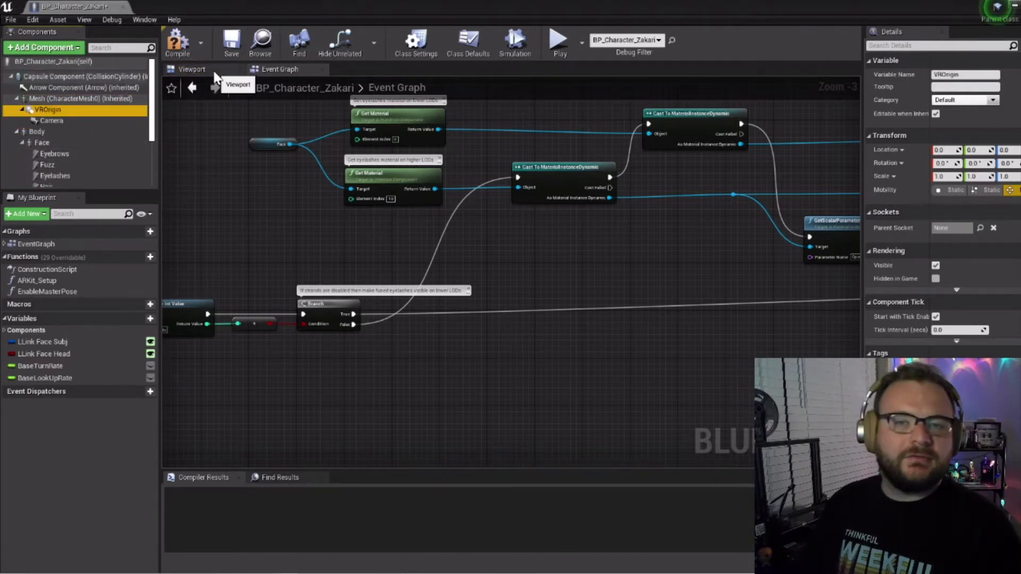
Step: Raise VROrigin's Location Z to head height, adjust the Camera offset, and compile the blueprint
{"action": "left_click", "coordinate": [191, 69]}
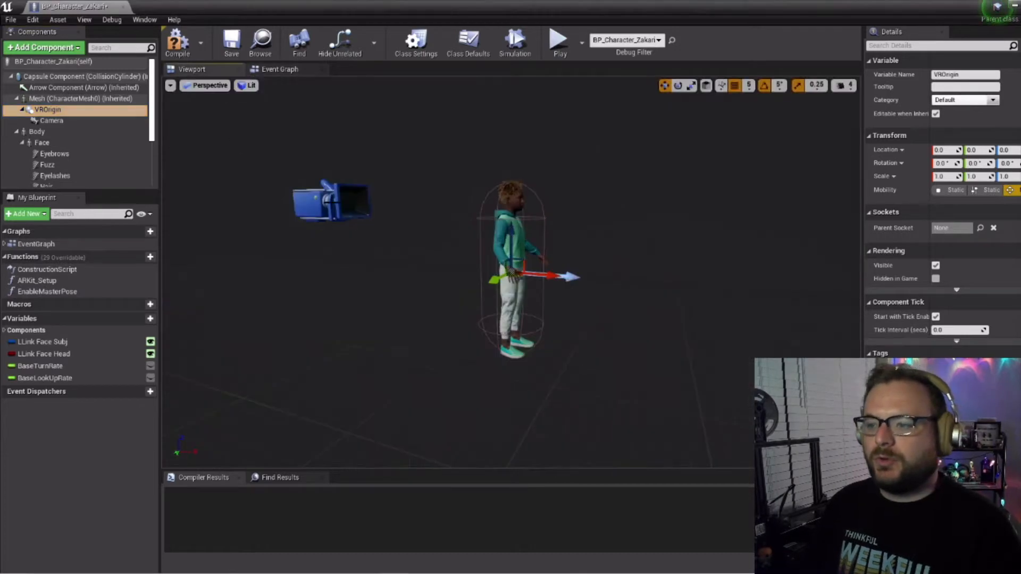
{"action": "left_click", "coordinate": [51, 120]}
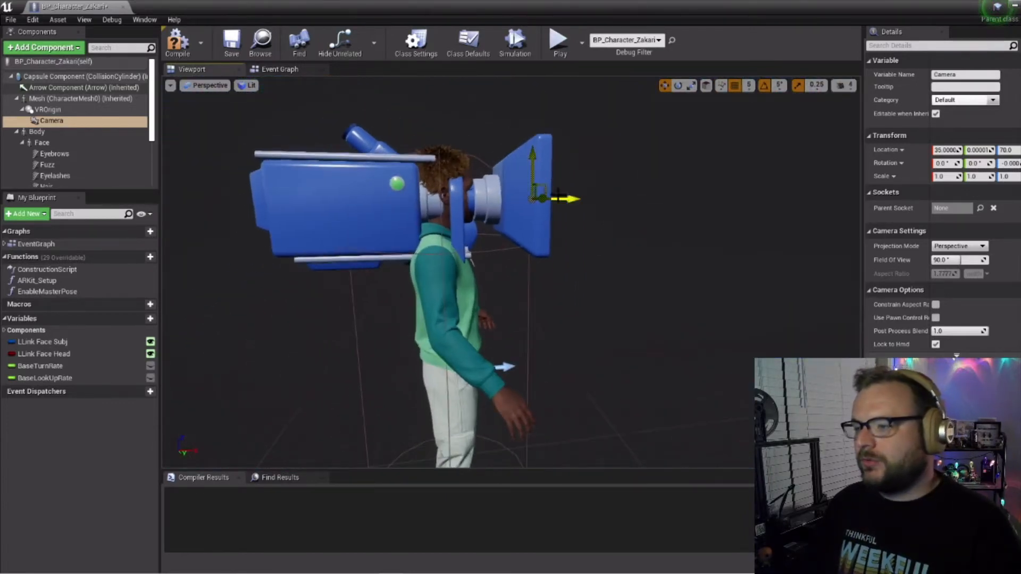
{"action": "left_click", "coordinate": [47, 110]}
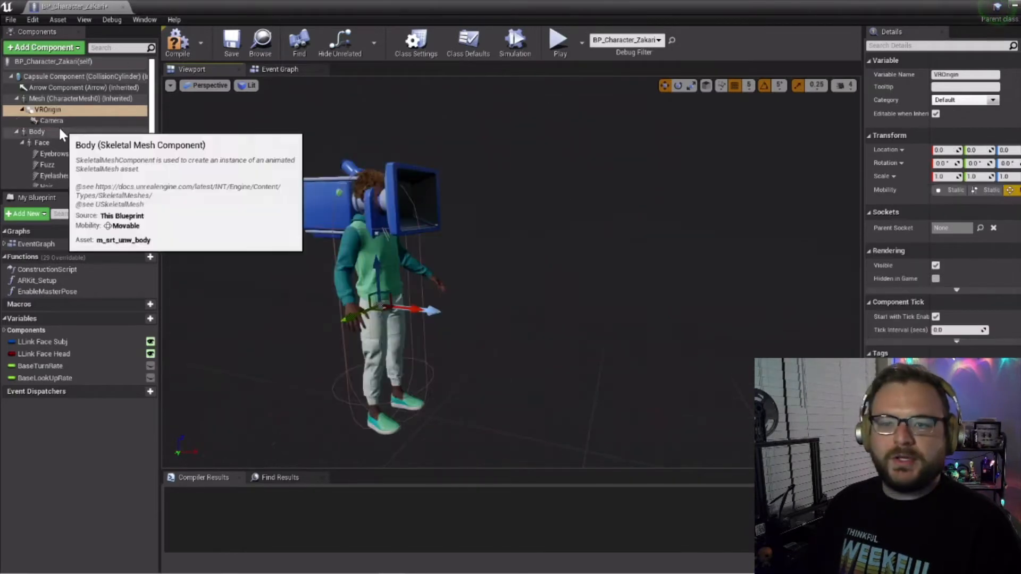
{"action": "left_click", "coordinate": [51, 120]}
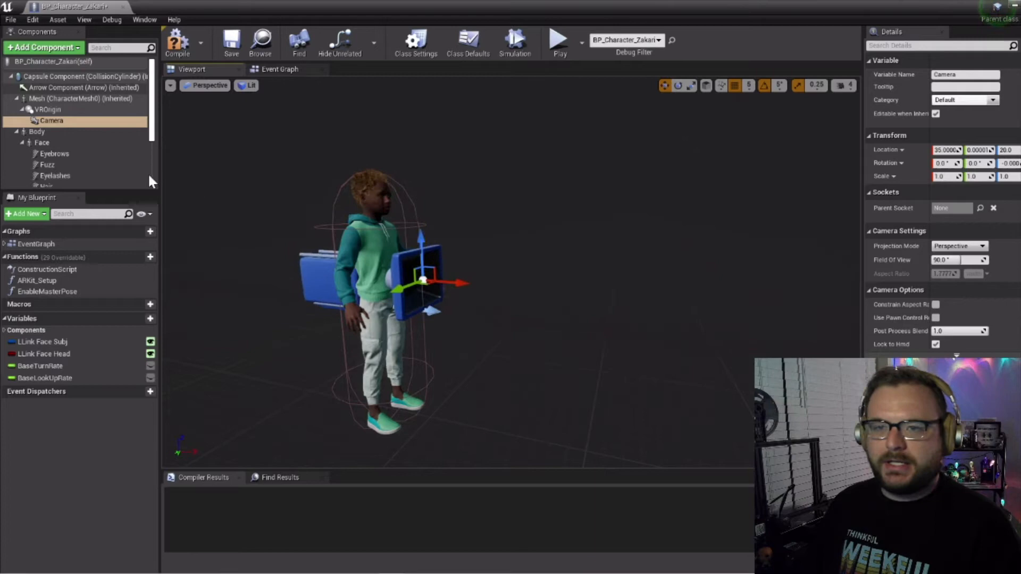
{"action": "left_click", "coordinate": [41, 110]}
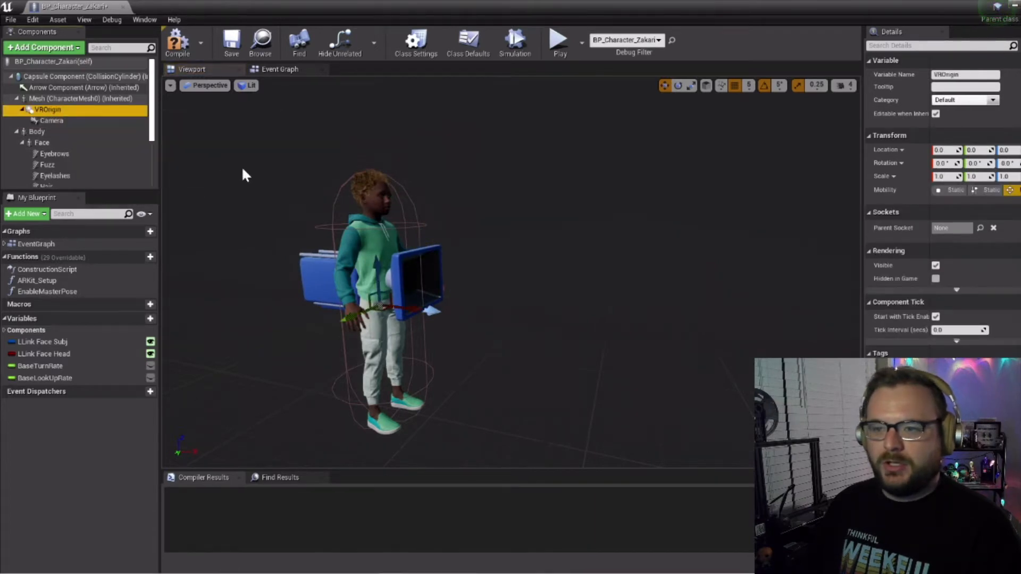
{"action": "left_click", "coordinate": [51, 120]}
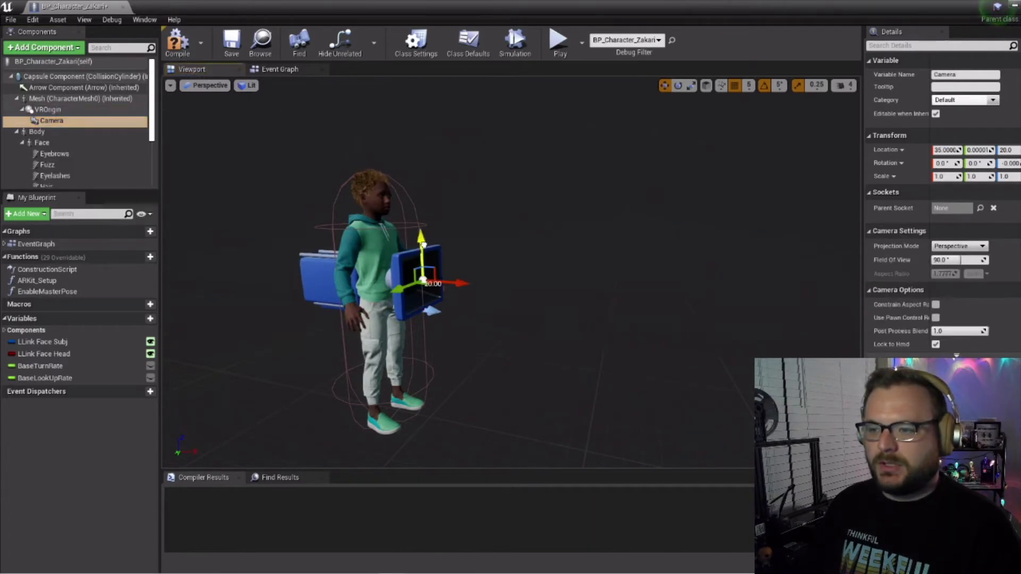
{"action": "left_click", "coordinate": [47, 110]}
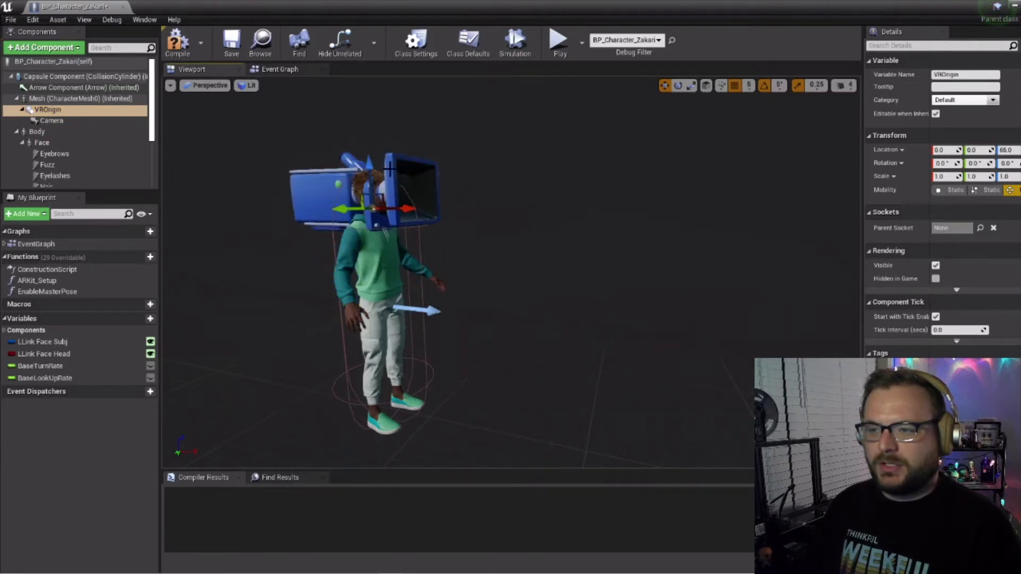
{"action": "left_click", "coordinate": [51, 120]}
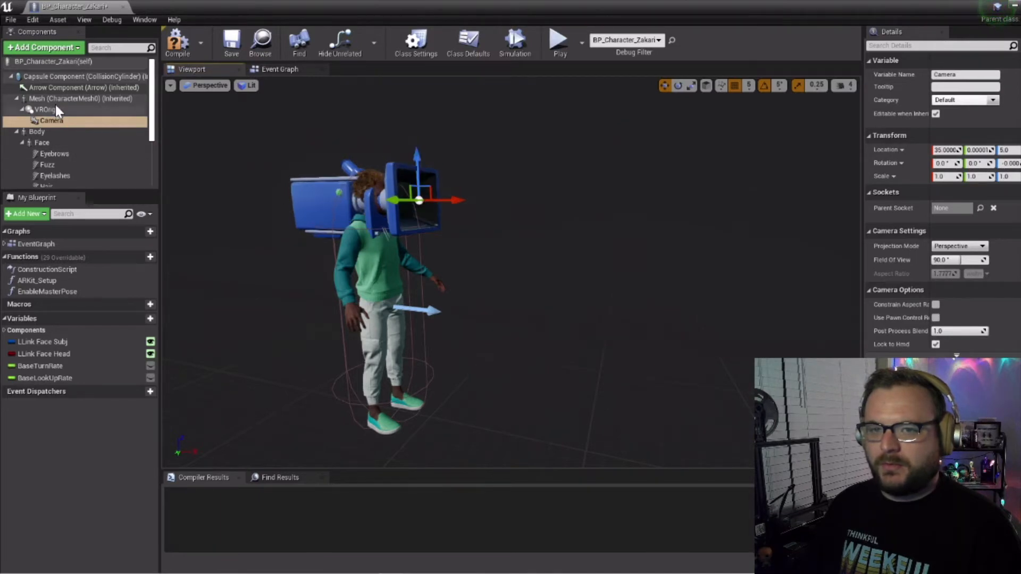
{"action": "left_click", "coordinate": [47, 110]}
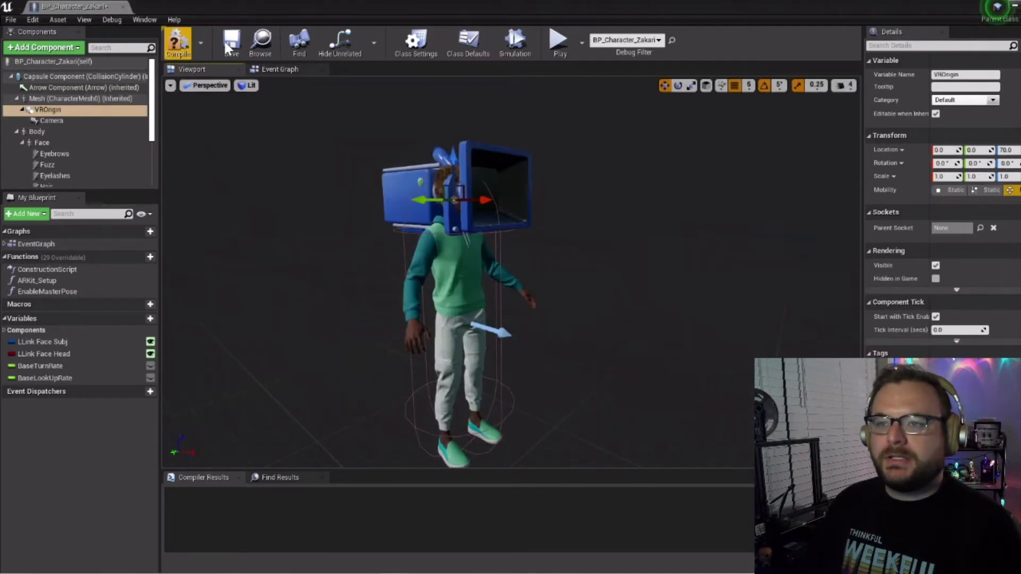
{"action": "left_click", "coordinate": [178, 42]}
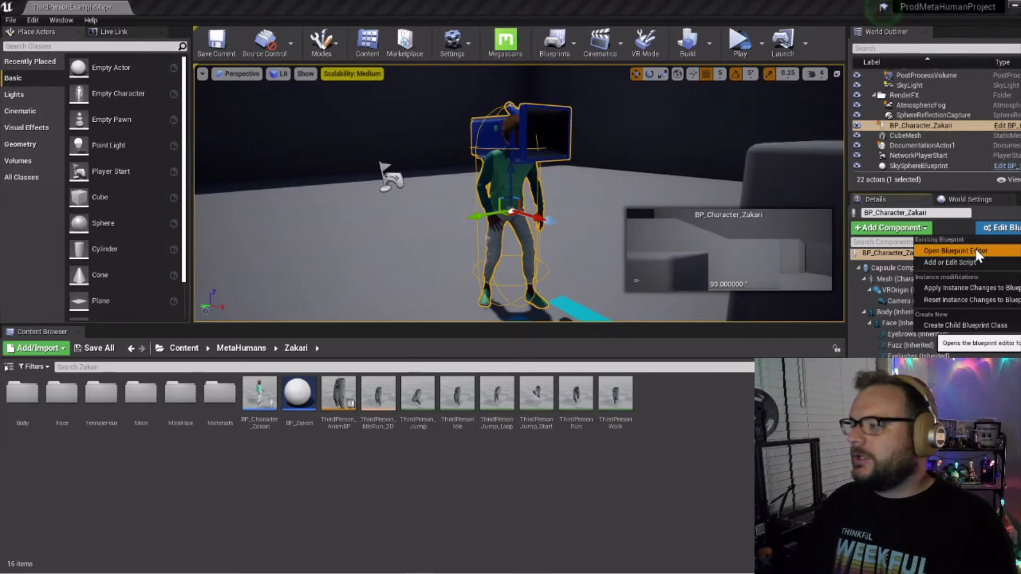
Step: Reopen the Zakari blueprint editor to delete the face groom components (hair, beard, eyebrows, etc.)
{"action": "left_click", "coordinate": [954, 251]}
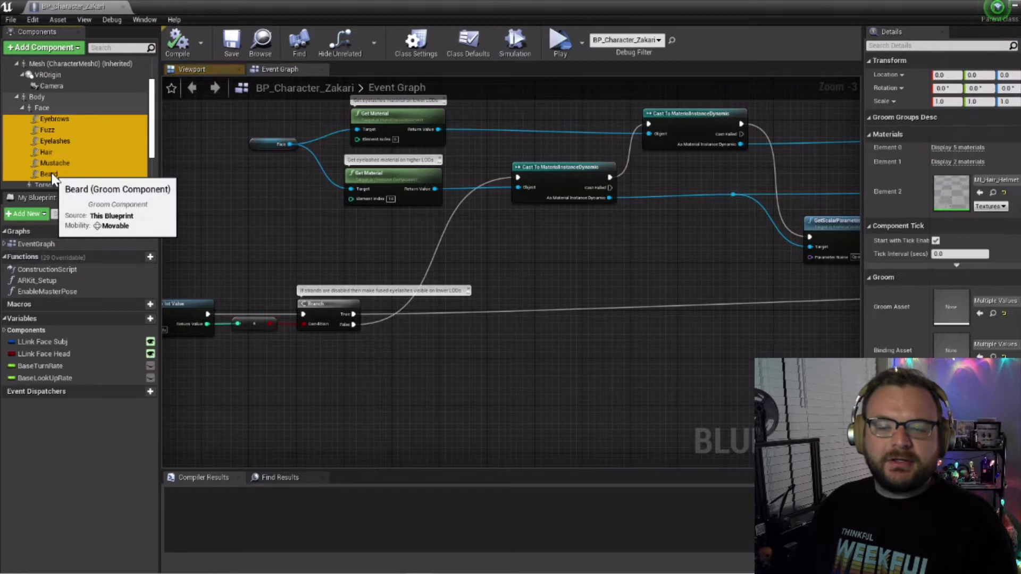
{"action": "mouse_move", "coordinate": [57, 143]}
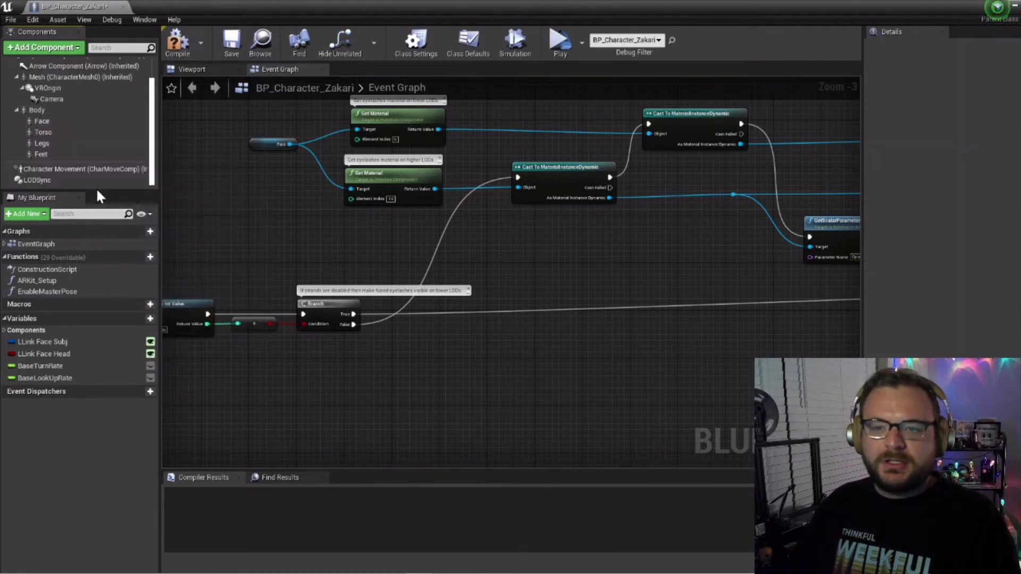
{"action": "mouse_move", "coordinate": [97, 143]}
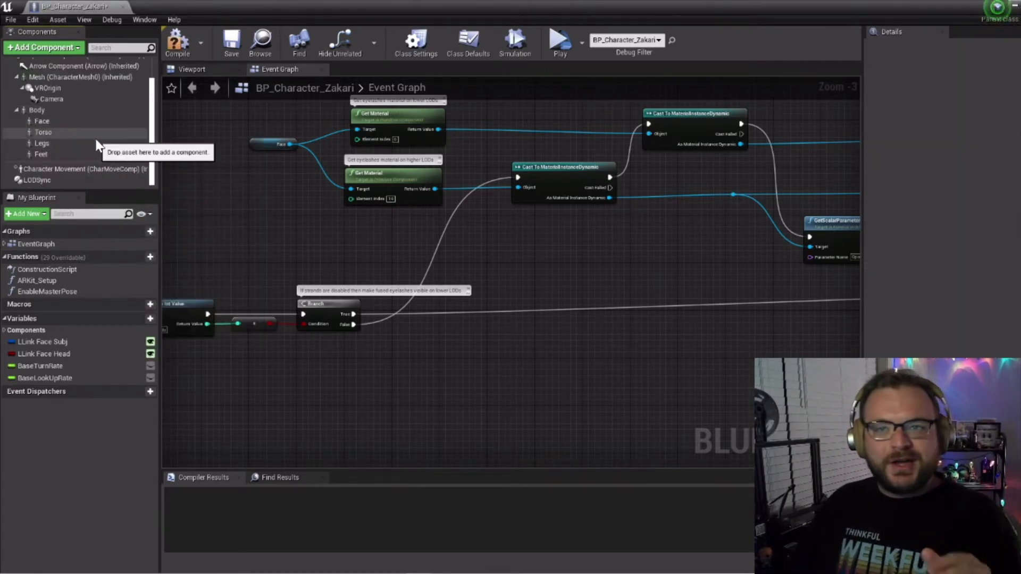
{"action": "mouse_move", "coordinate": [181, 41]}
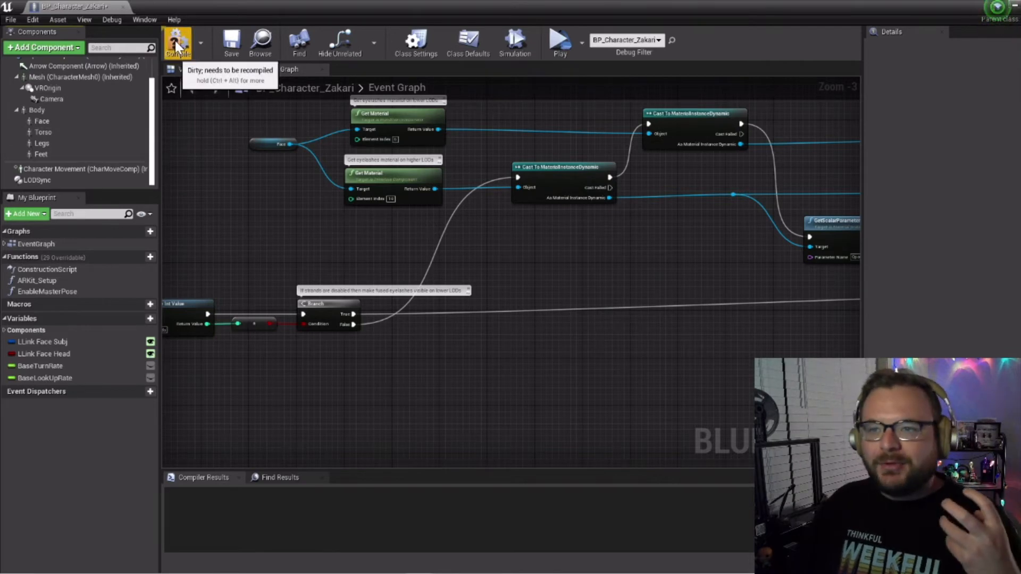
Step: Compile the blueprint and launch VR Preview to test the head-mounted camera
{"action": "left_click", "coordinate": [176, 42]}
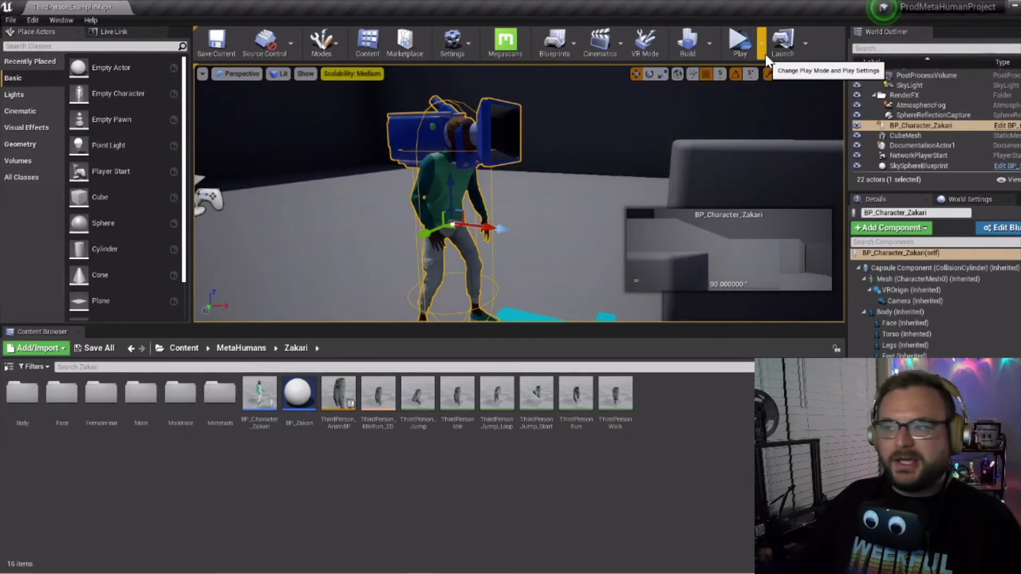
{"action": "mouse_move", "coordinate": [740, 43]}
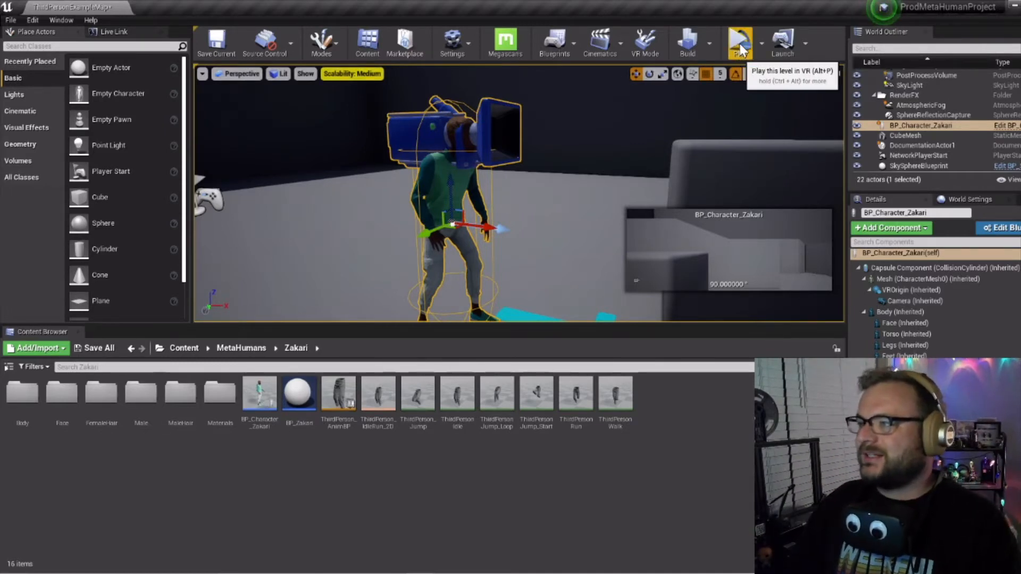
{"action": "left_click", "coordinate": [738, 38]}
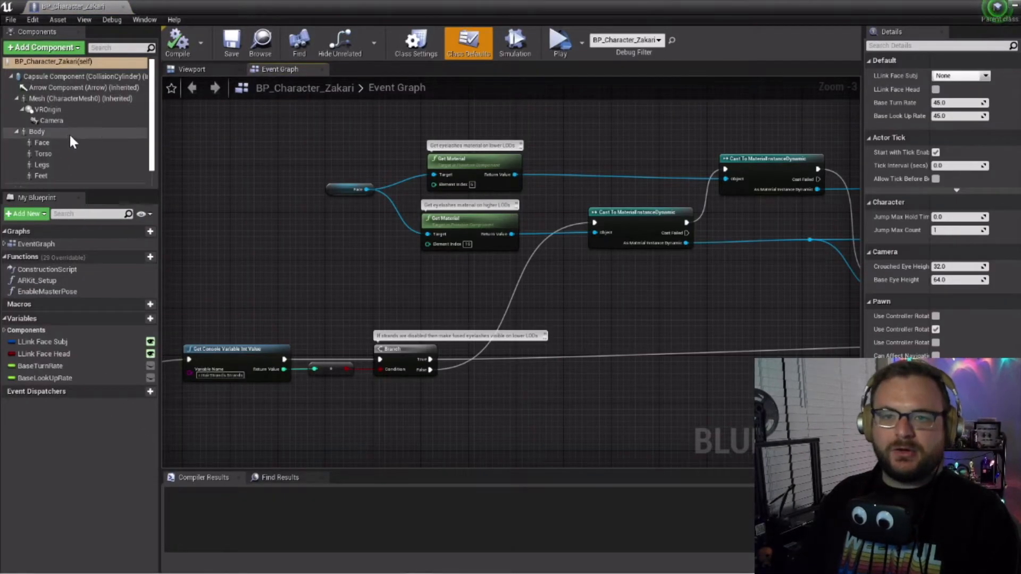
Step: Add left and right MotionController components under the Camera and recompile the blueprint
{"action": "left_click", "coordinate": [51, 120]}
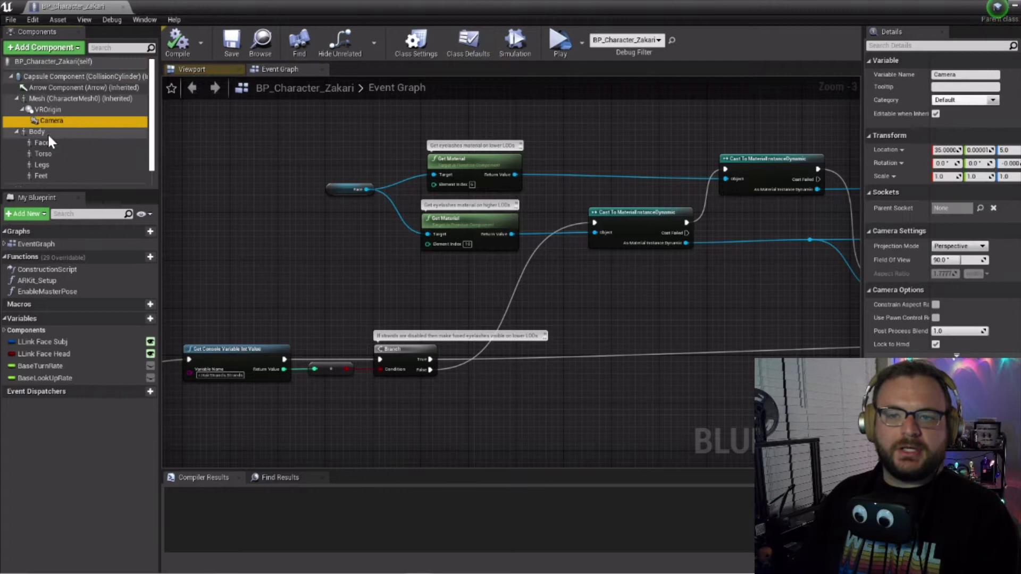
{"action": "left_click", "coordinate": [42, 48]}
{"action": "type", "text": "MotionController_L"}
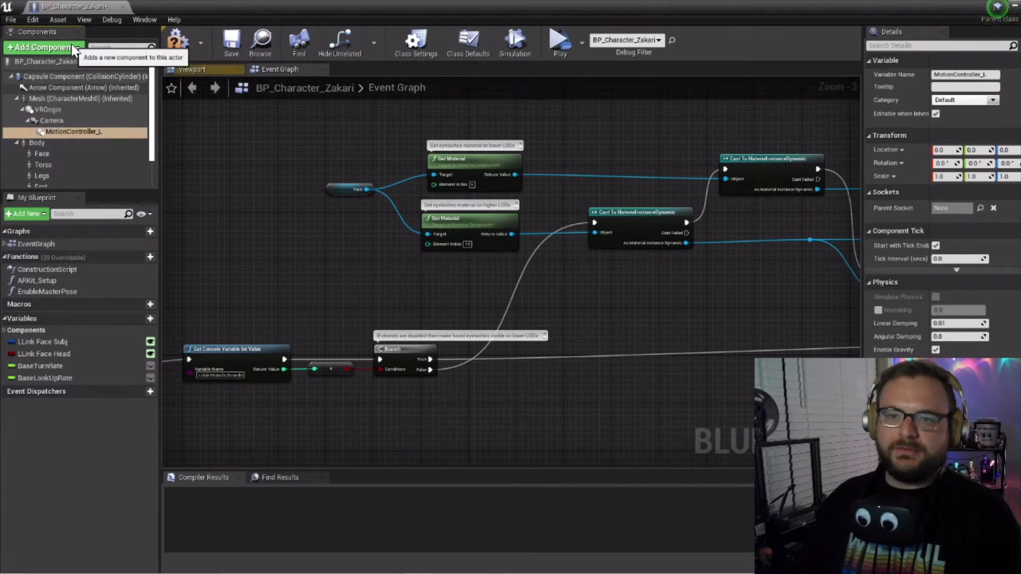
{"action": "right_click", "coordinate": [62, 132]}
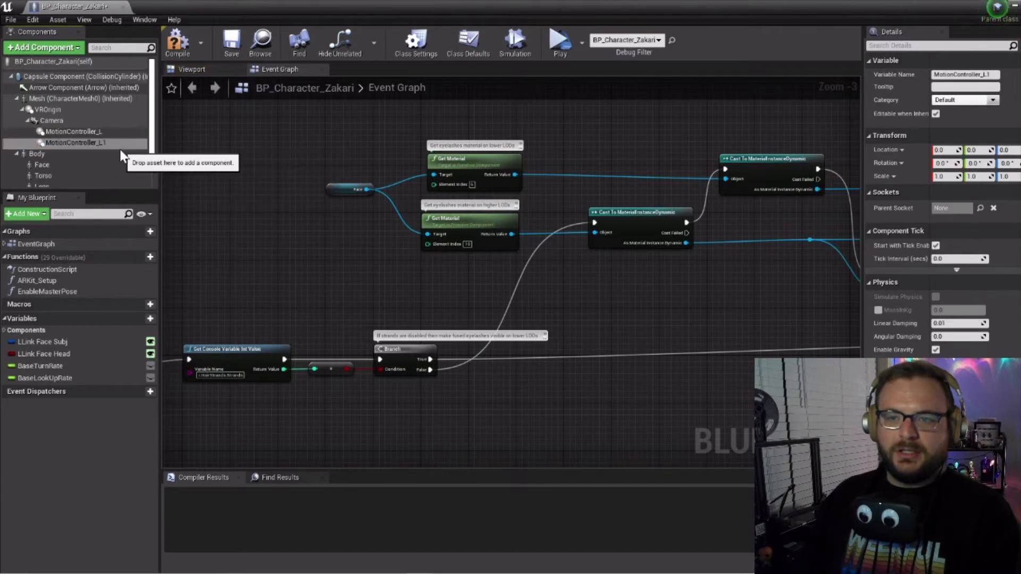
{"action": "right_click", "coordinate": [62, 143]}
{"action": "type", "text": "R"}
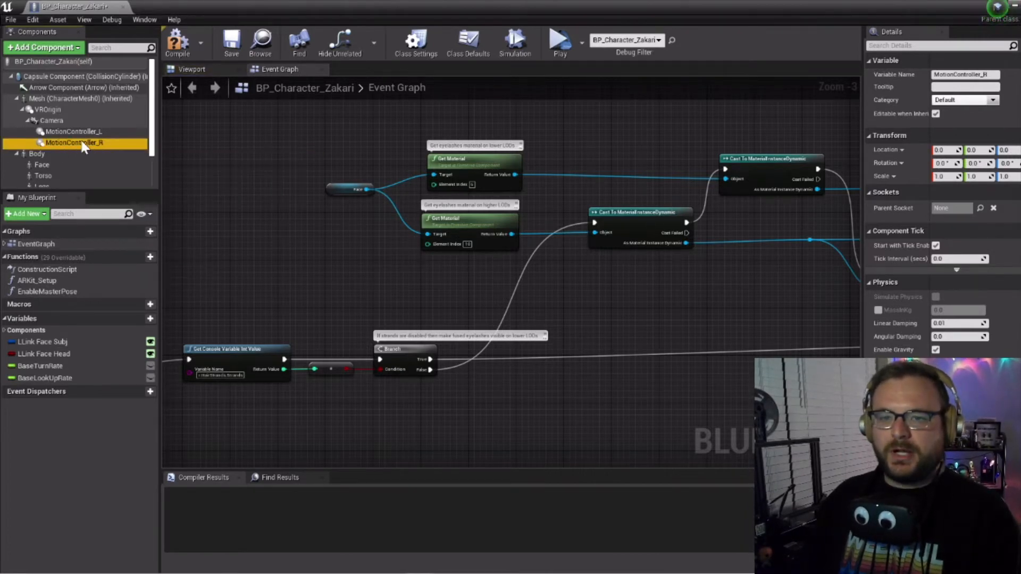
{"action": "scroll", "scroll_direction": "down", "scroll_amount": 3}
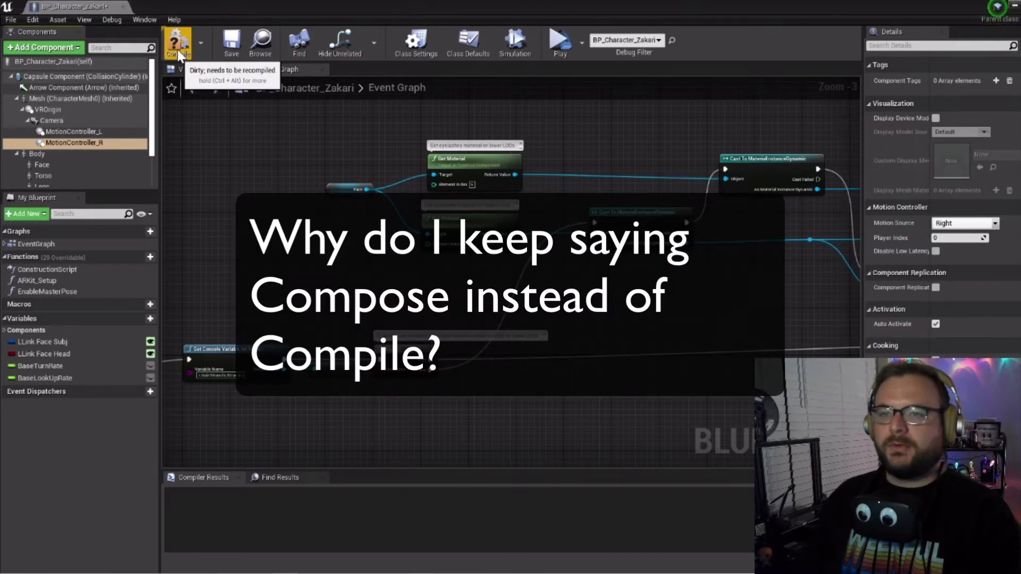
{"action": "left_click", "coordinate": [178, 43]}
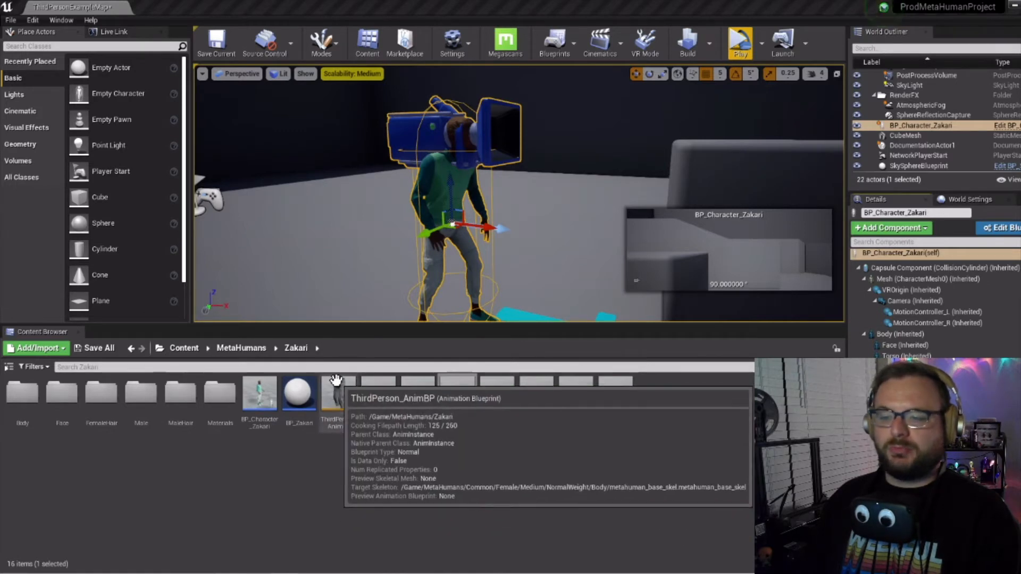
Step: In ThirdPerson_AnimBP create Transform variable MC_Transform_L and duplicate it as MC_Transform_R
{"action": "double_click", "coordinate": [332, 398]}
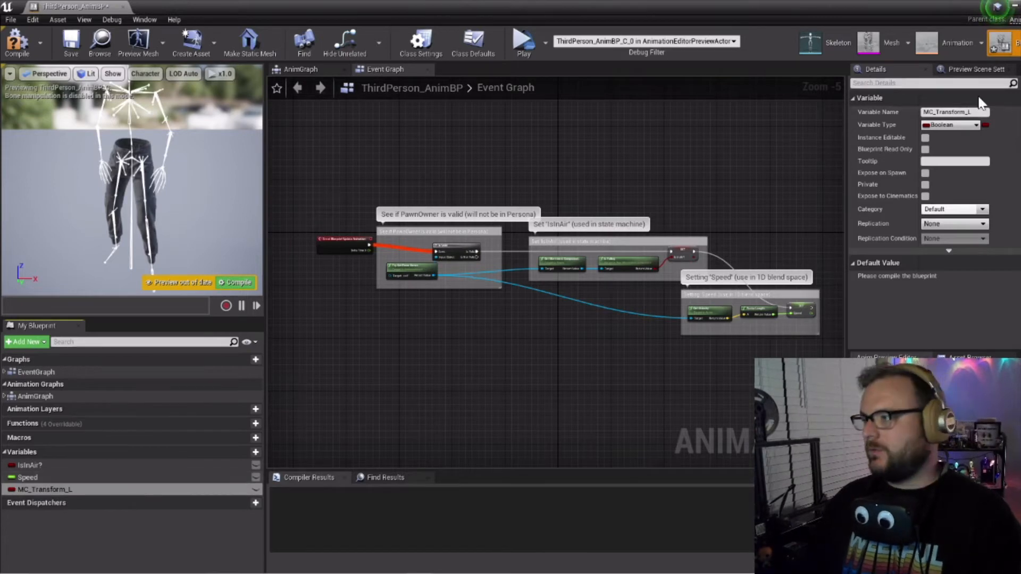
{"action": "left_click", "coordinate": [954, 124]}
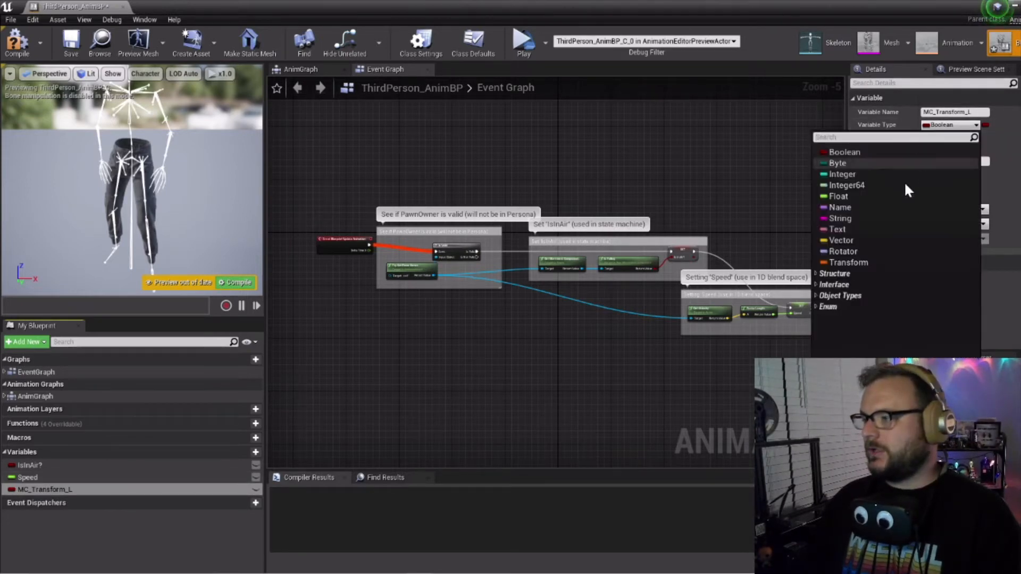
{"action": "left_click", "coordinate": [849, 261]}
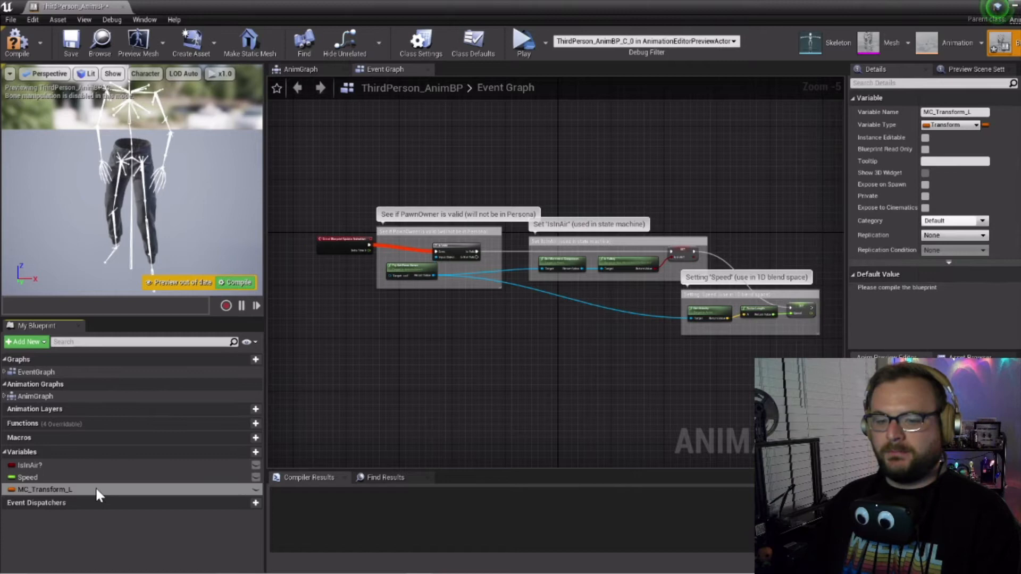
{"action": "right_click", "coordinate": [43, 489]}
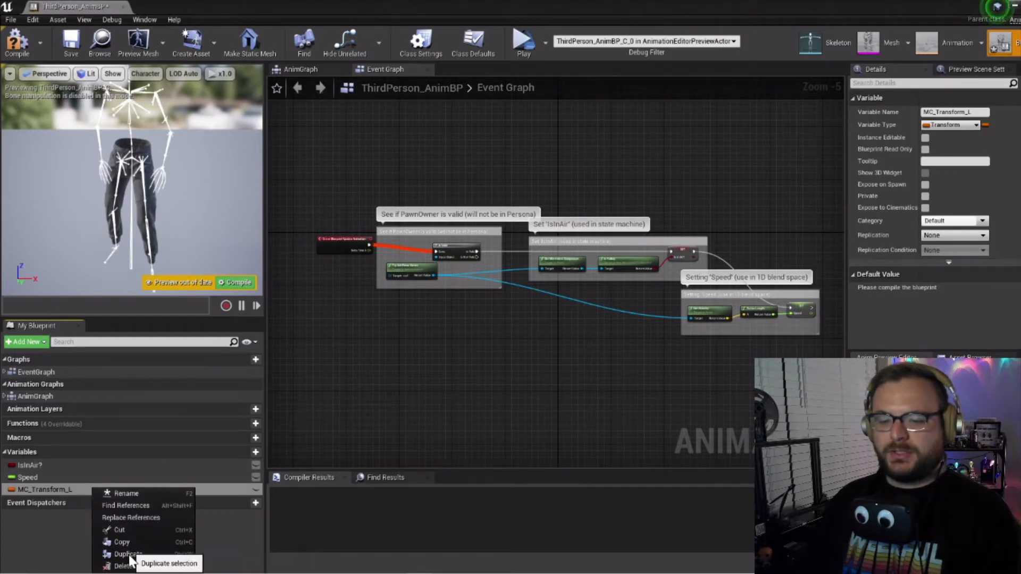
{"action": "left_click", "coordinate": [121, 553]}
{"action": "type", "text": "MC_Transform_R"}
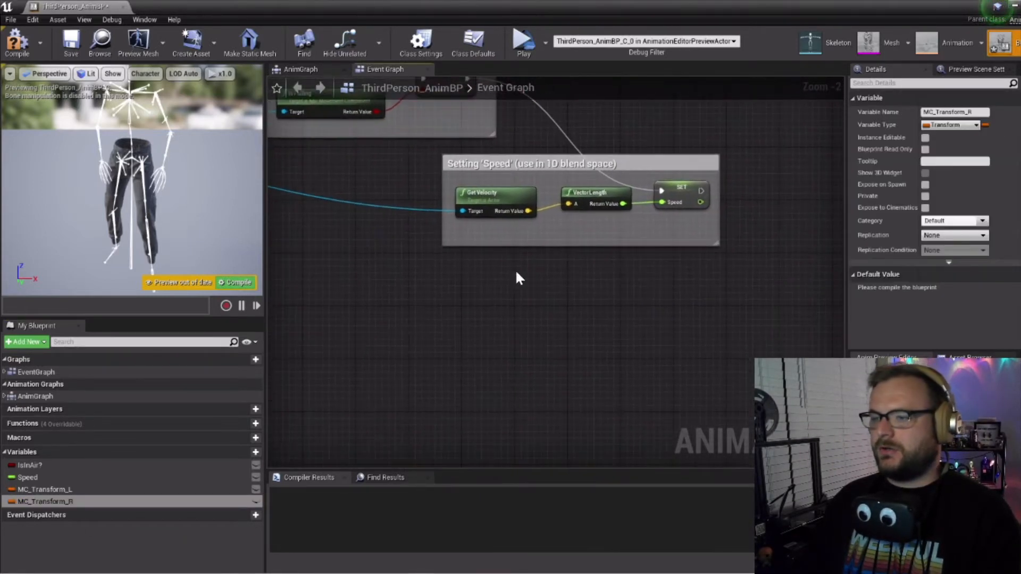
{"action": "mouse_move", "coordinate": [360, 209]}
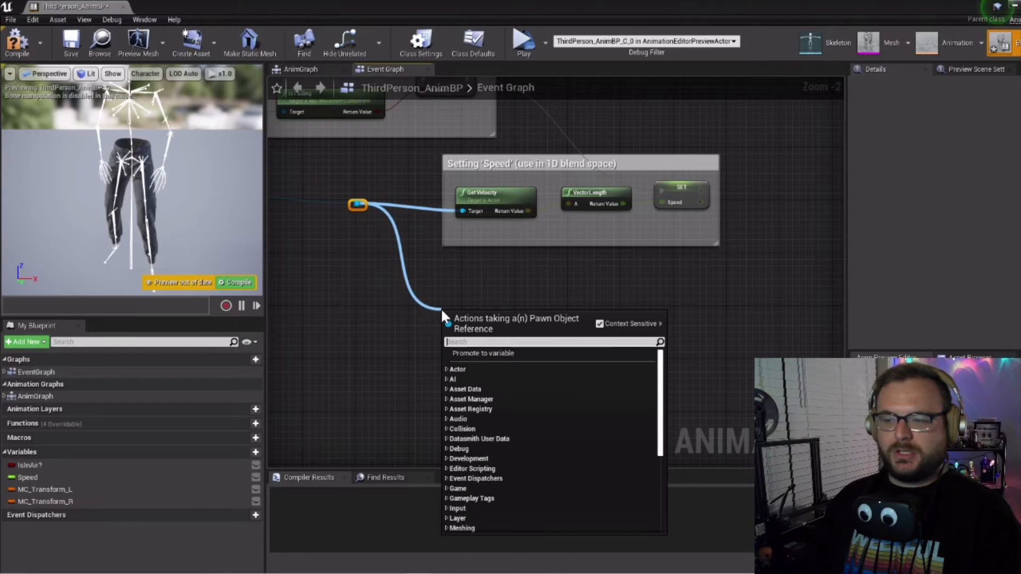
Step: Add a pure Cast To BP_Character_Zakari and GetWorldTransform nodes for both motion controllers
{"action": "type", "text": "cast to"}
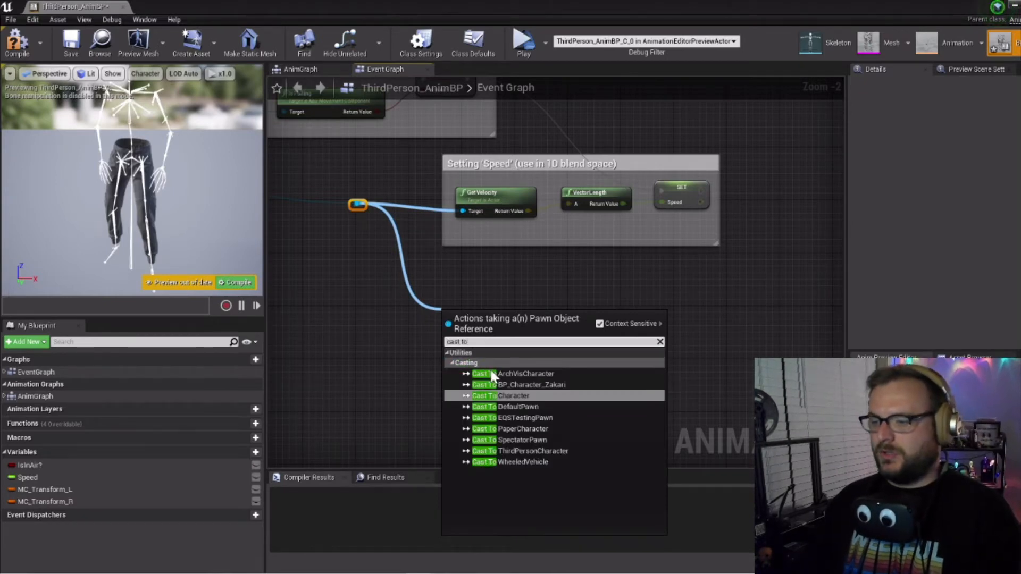
{"action": "left_click", "coordinate": [519, 385]}
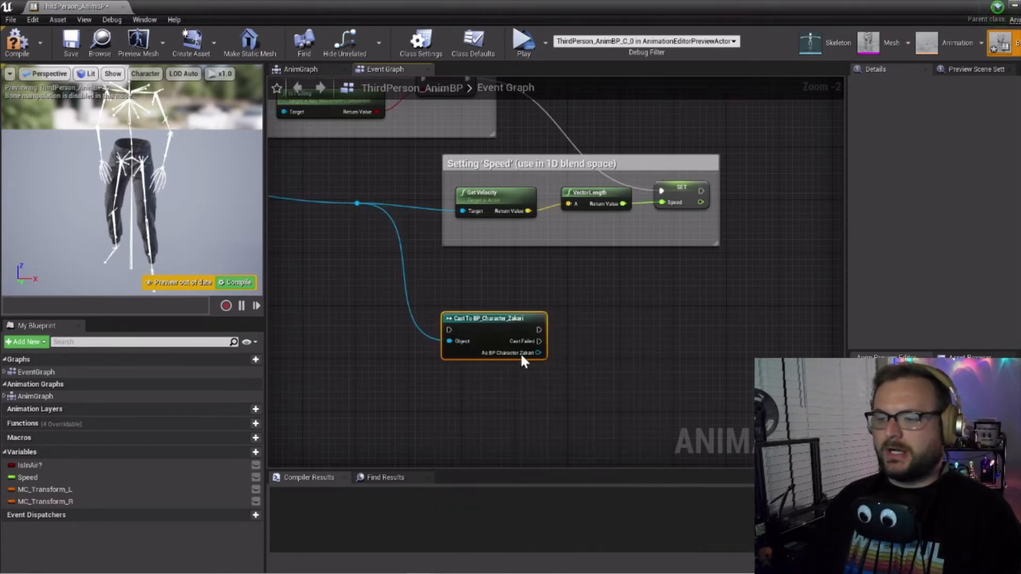
{"action": "right_click", "coordinate": [493, 335]}
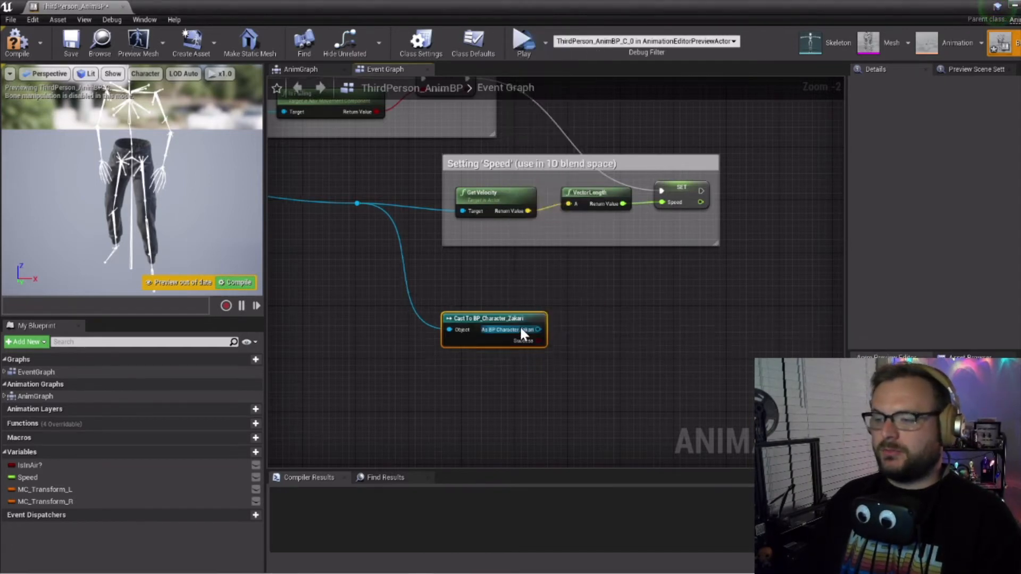
{"action": "left_click_drag", "start_coordinate": [537, 329], "coordinate": [595, 318]}
{"action": "type", "text": "getworldtran"}
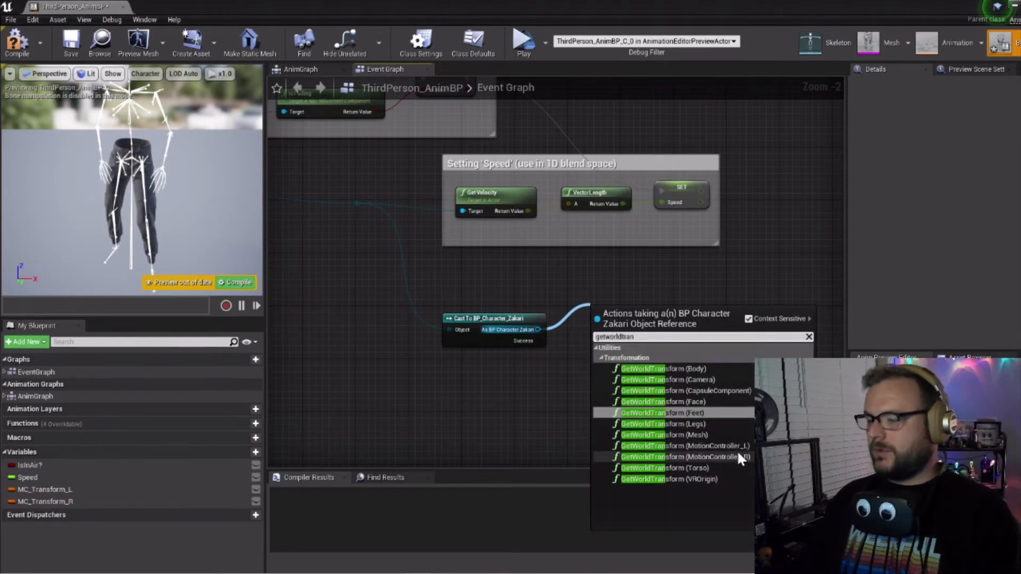
{"action": "left_click", "coordinate": [682, 458]}
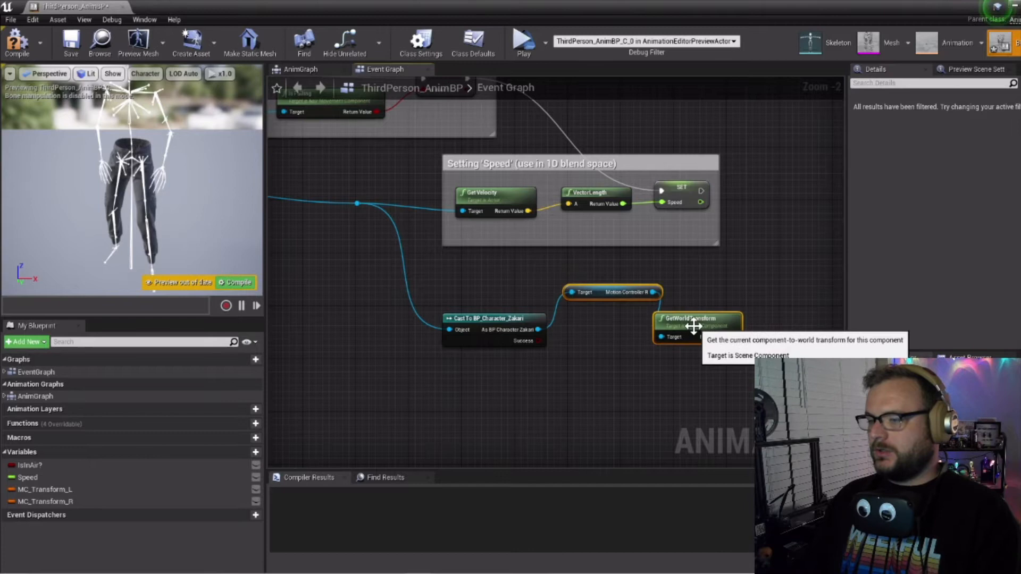
{"action": "left_click_drag", "start_coordinate": [697, 325], "coordinate": [737, 286]}
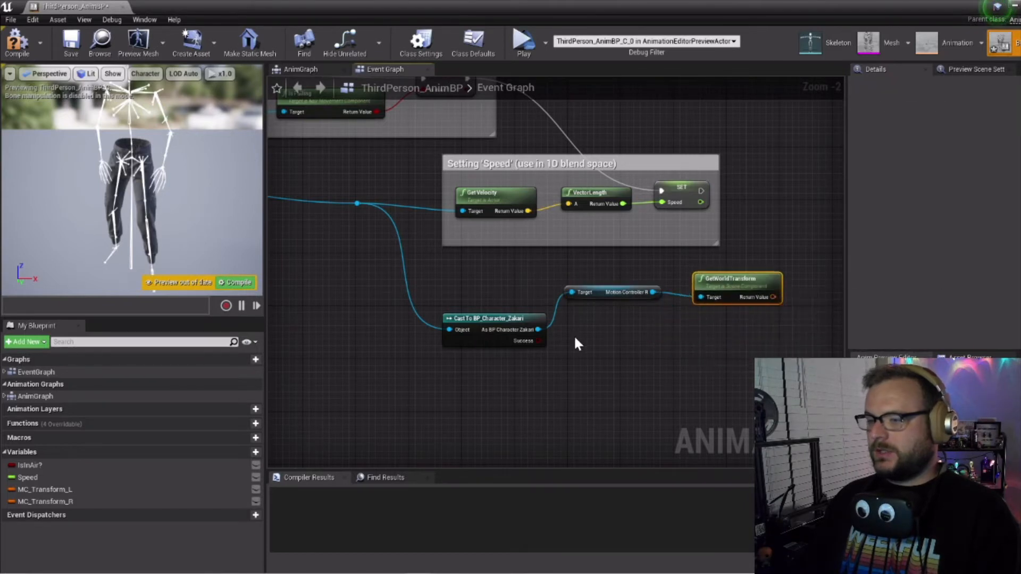
{"action": "left_click_drag", "start_coordinate": [538, 339], "coordinate": [592, 384]}
{"action": "type", "text": "getworldtrans"}
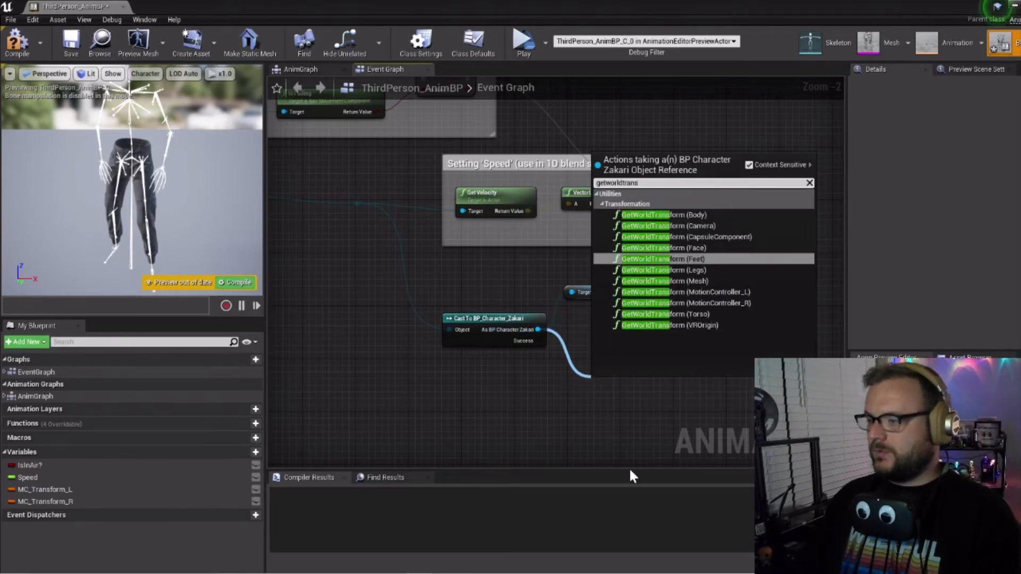
{"action": "left_click", "coordinate": [653, 258]}
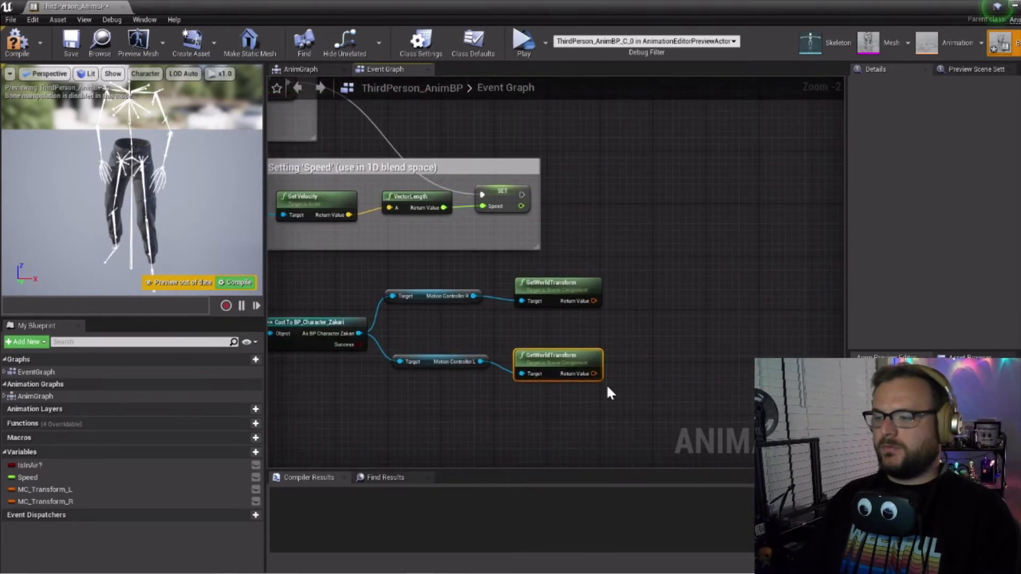
Step: Set MC_Transform_L and MC_Transform_R from the world transforms after Speed and group them in a comment
{"action": "left_click", "coordinate": [45, 489]}
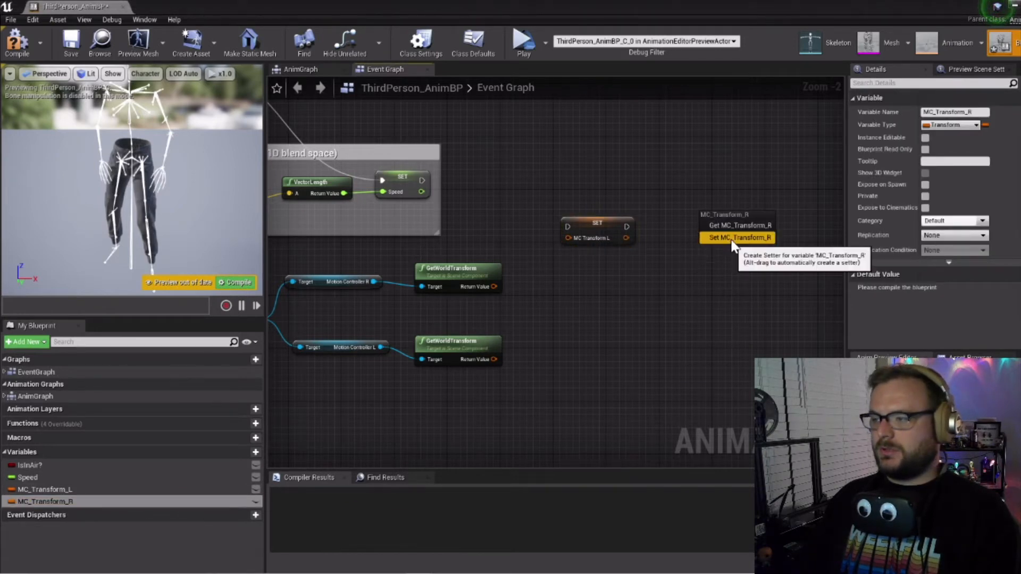
{"action": "left_click", "coordinate": [736, 238]}
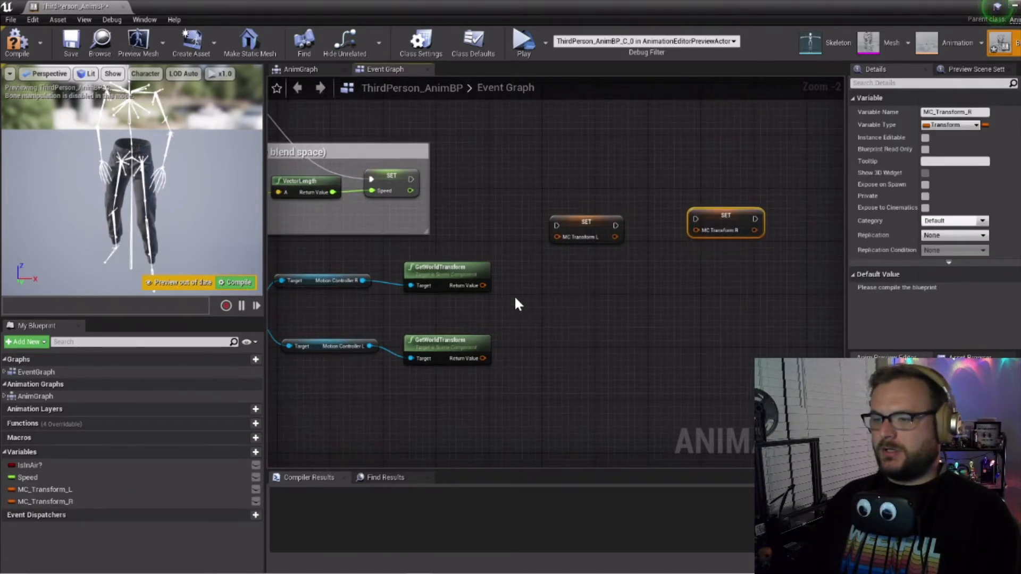
{"action": "left_click_drag", "start_coordinate": [483, 285], "coordinate": [693, 230]}
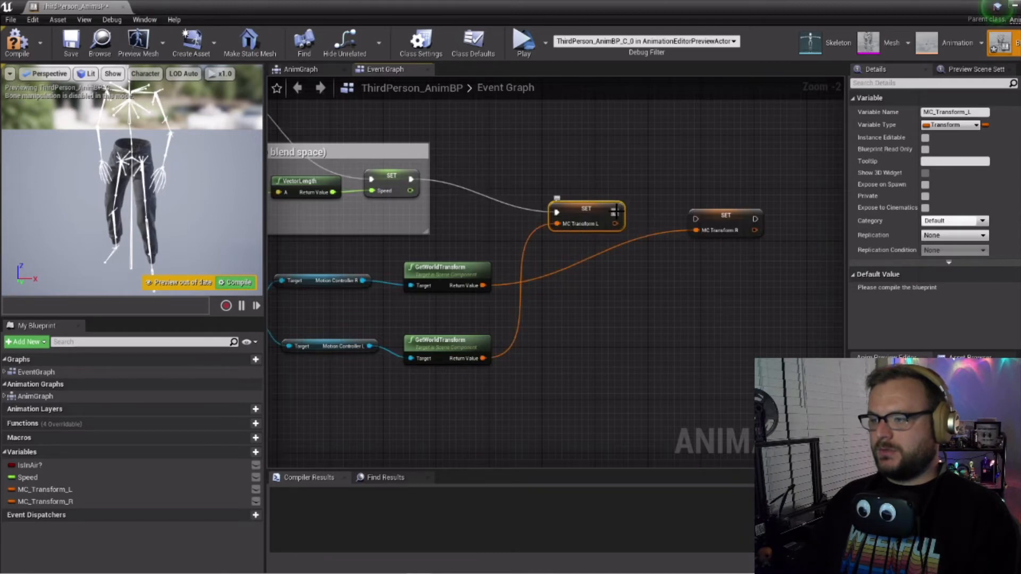
{"action": "scroll", "scroll_direction": "down", "scroll_amount": 3}
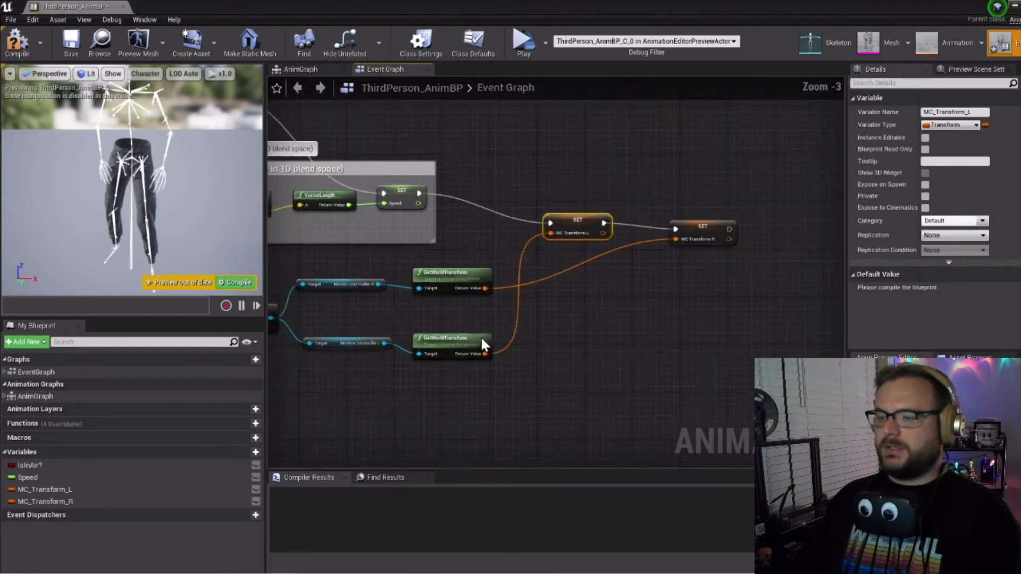
{"action": "scroll", "scroll_direction": "down", "scroll_amount": 3}
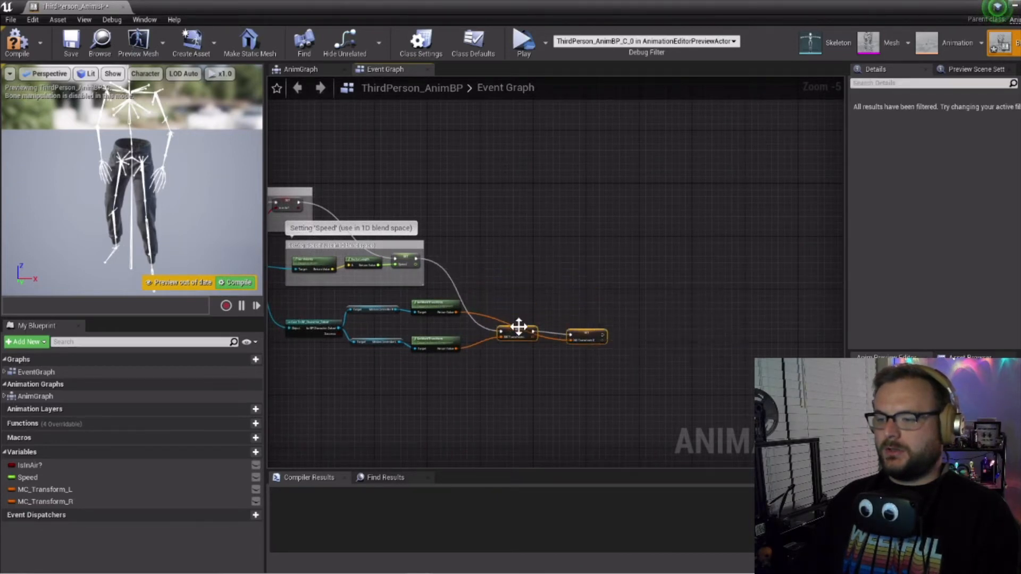
{"action": "left_click", "coordinate": [519, 332]}
{"action": "type", "text": "Store the World Transforms for the Motion Controllers"}
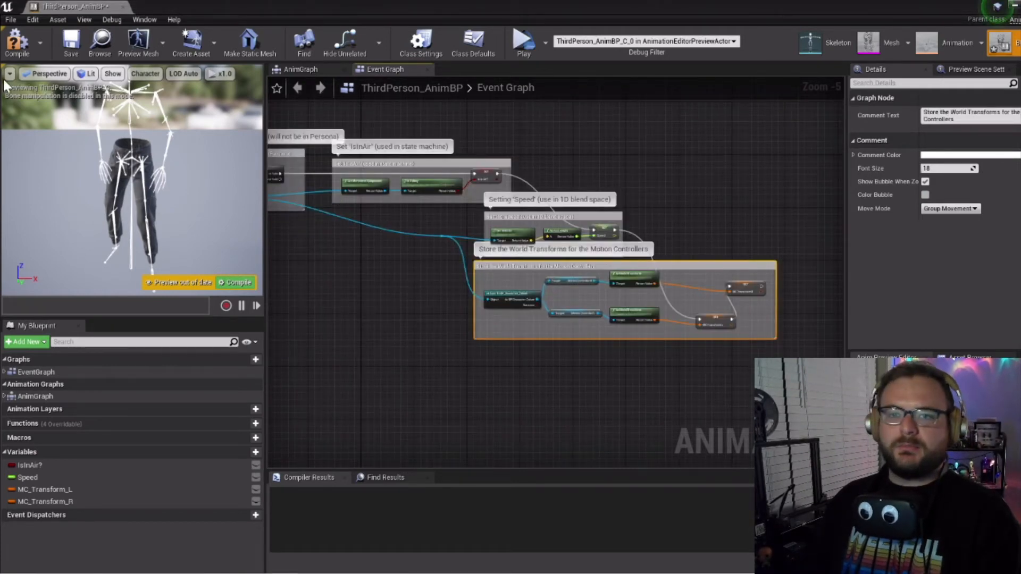
Step: Compile, then in the AnimGraph feed the Default state machine pose into a new FABRIK node
{"action": "left_click", "coordinate": [17, 45]}
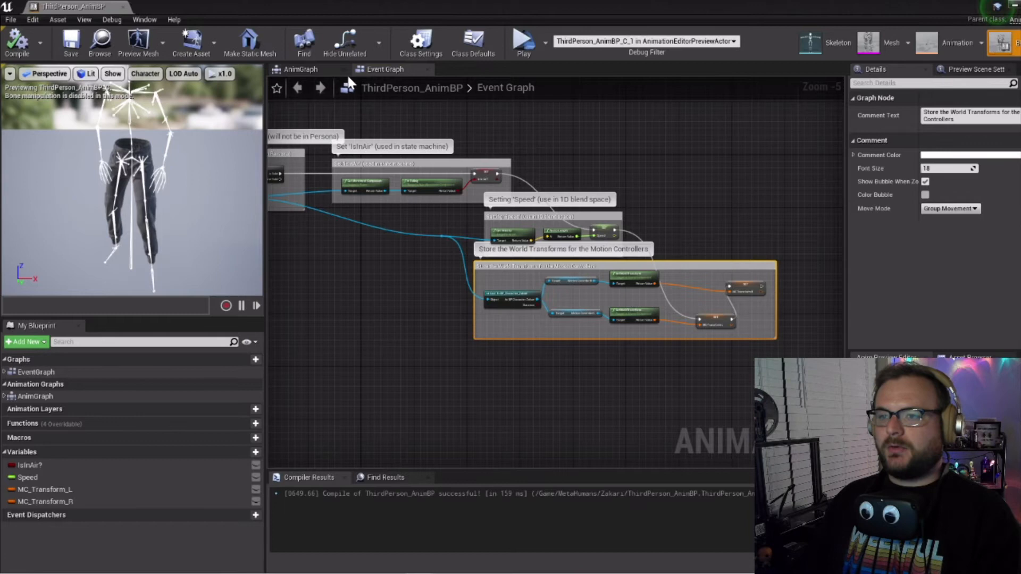
{"action": "left_click", "coordinate": [296, 69]}
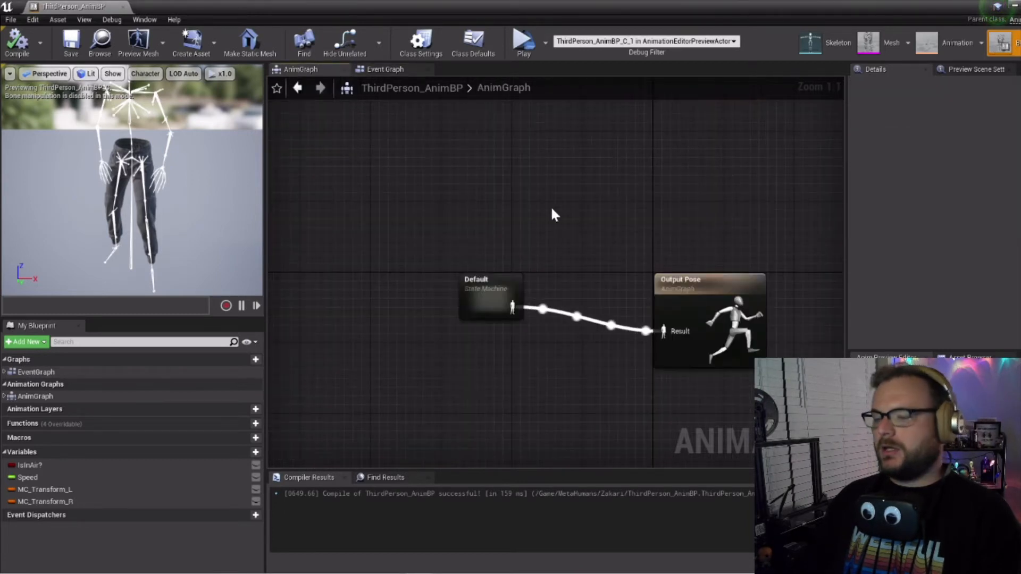
{"action": "left_click_drag", "start_coordinate": [492, 300], "coordinate": [378, 316]}
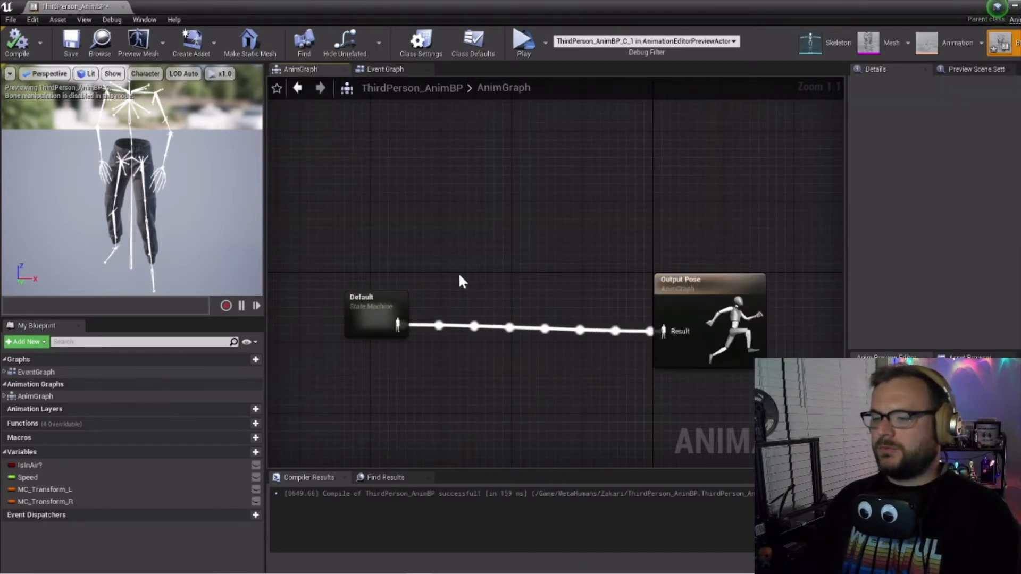
{"action": "left_click", "coordinate": [373, 314]}
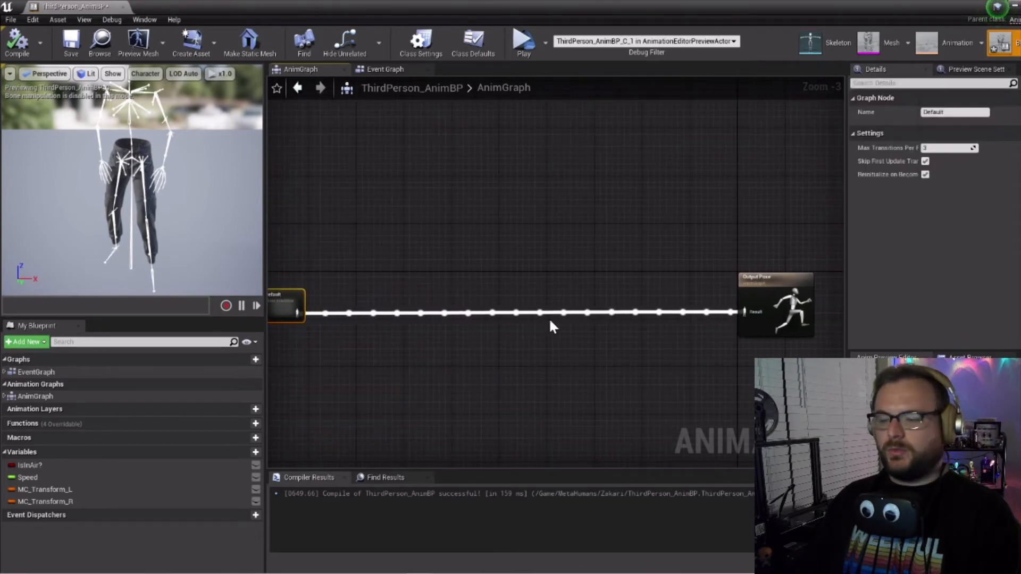
{"action": "right_click", "coordinate": [303, 313]}
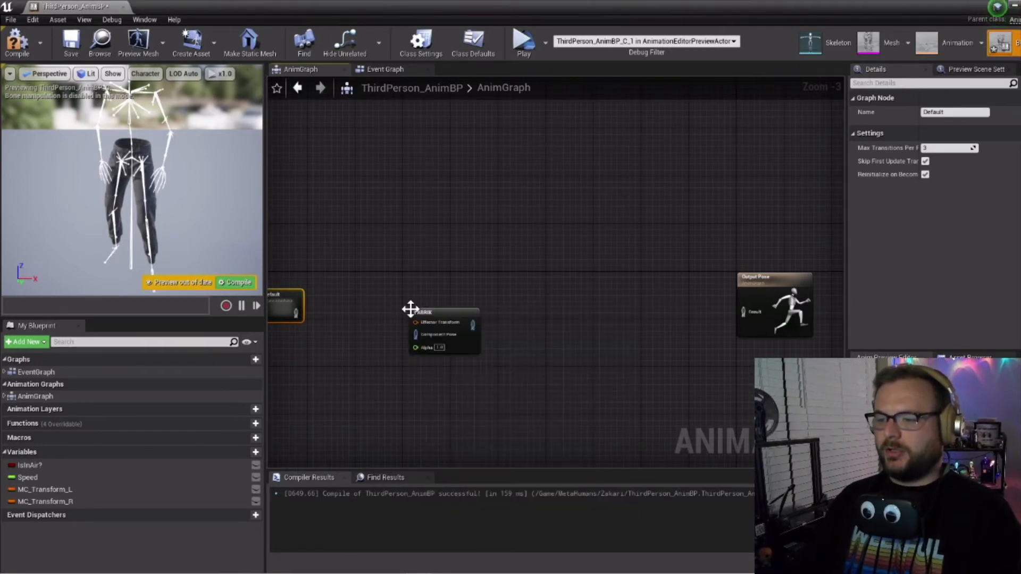
{"action": "left_click", "coordinate": [436, 313]}
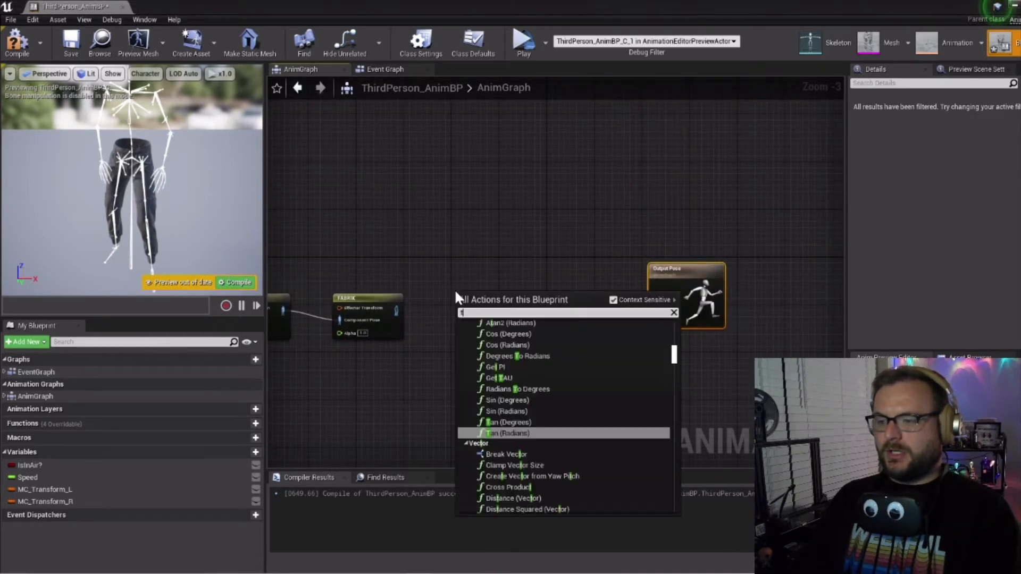
Step: Chain a second FABRIK, two Transform (Modify) Bone nodes and Component To Local into Output Pose
{"action": "type", "text": "transform"}
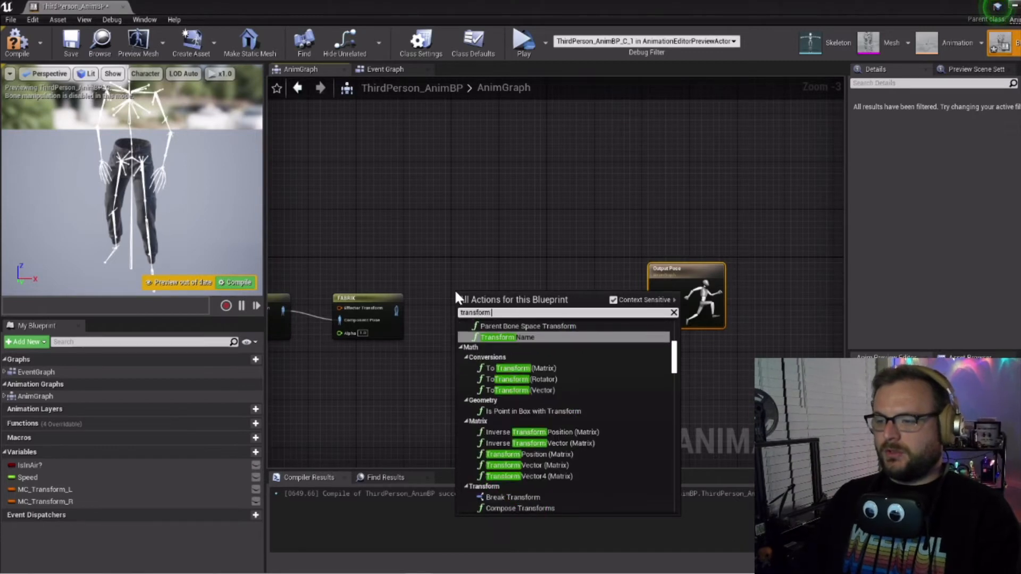
{"action": "left_click", "coordinate": [506, 338]}
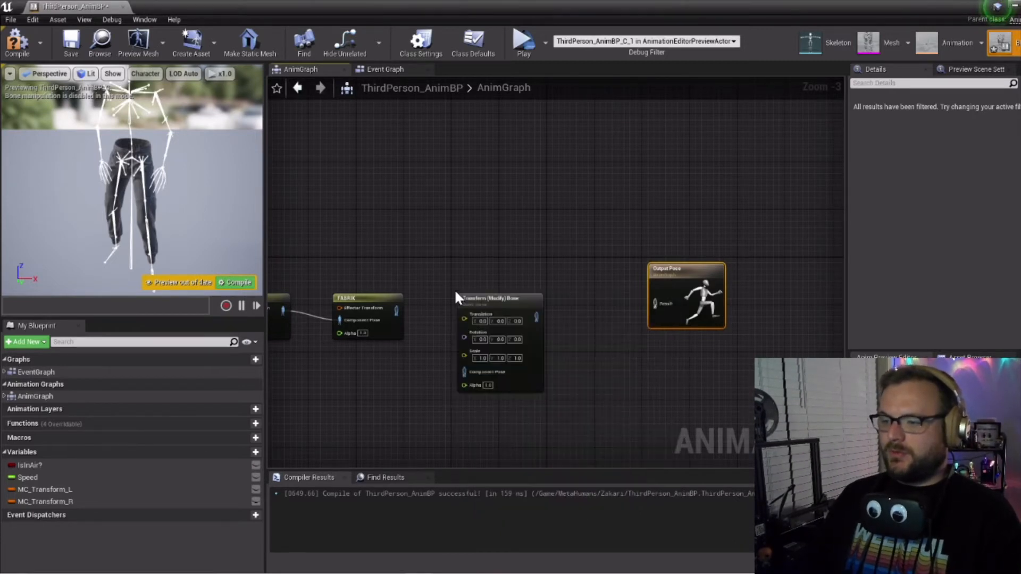
{"action": "left_click", "coordinate": [500, 298]}
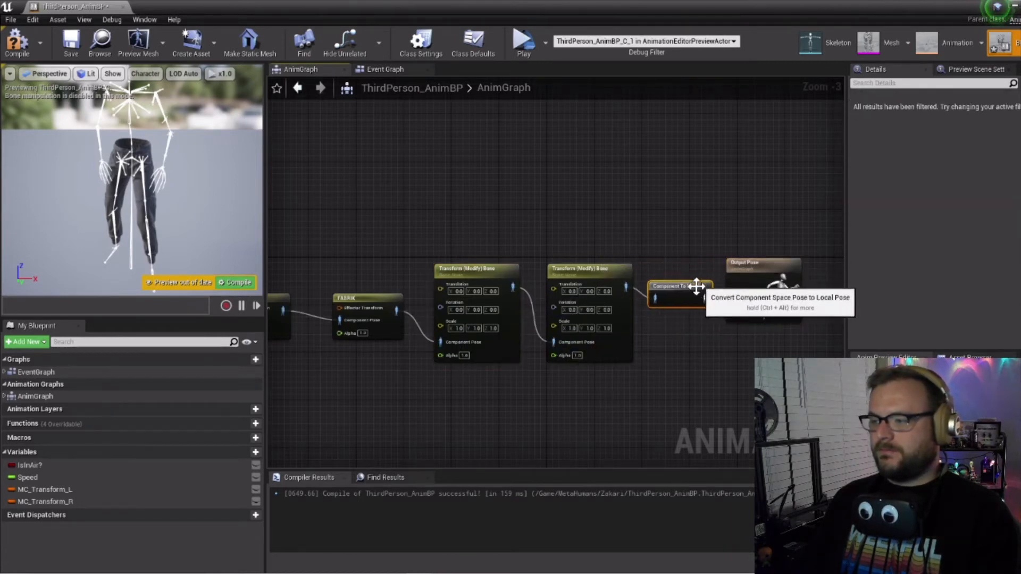
{"action": "scroll", "scroll_direction": "down", "scroll_amount": 3}
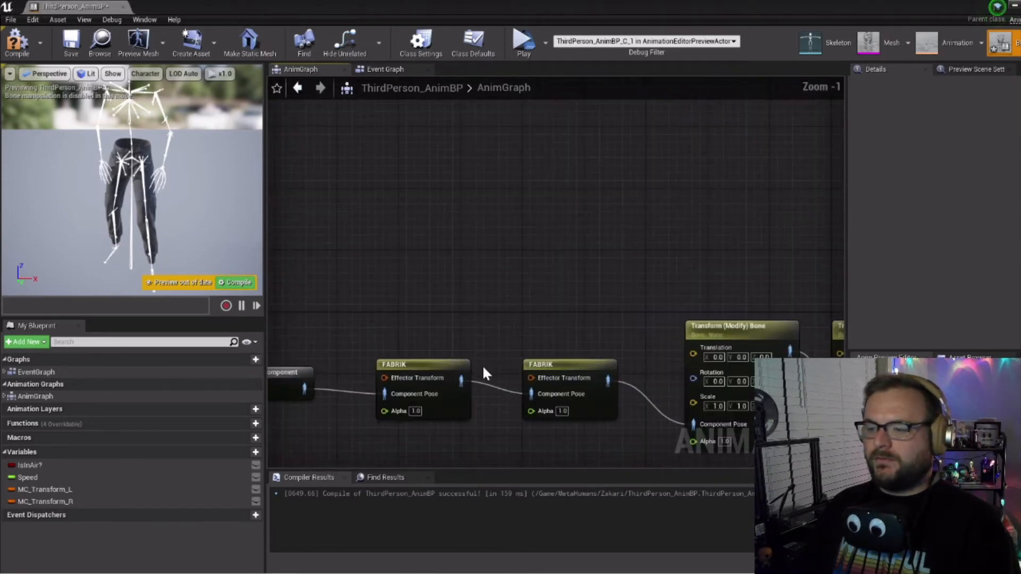
Step: Feed MC_Transform_R into the first FABRIK: World Space, copy target rotation, tip hand_r, root clavicle_r
{"action": "left_click", "coordinate": [44, 489]}
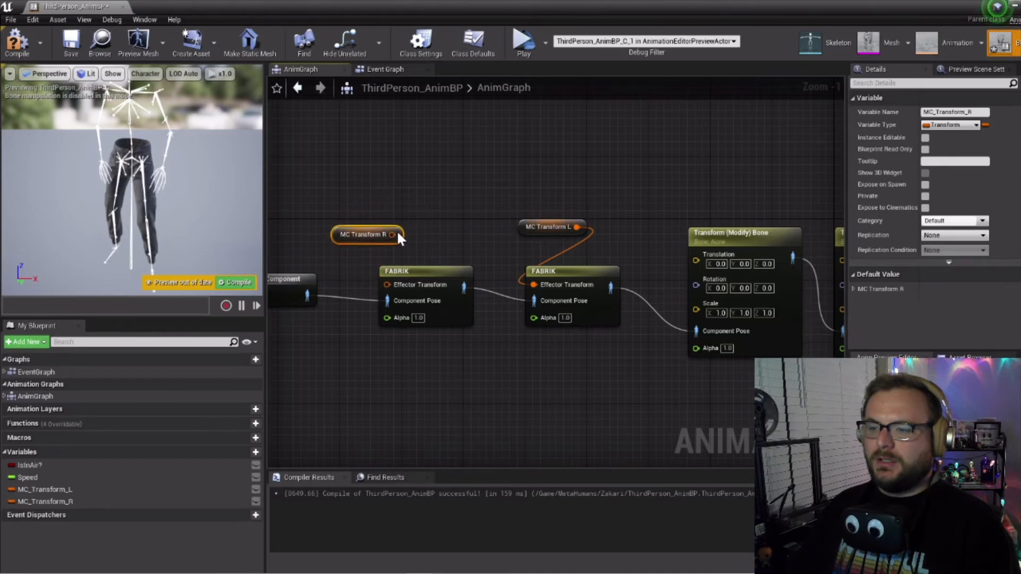
{"action": "left_click_drag", "start_coordinate": [368, 234], "coordinate": [378, 285]}
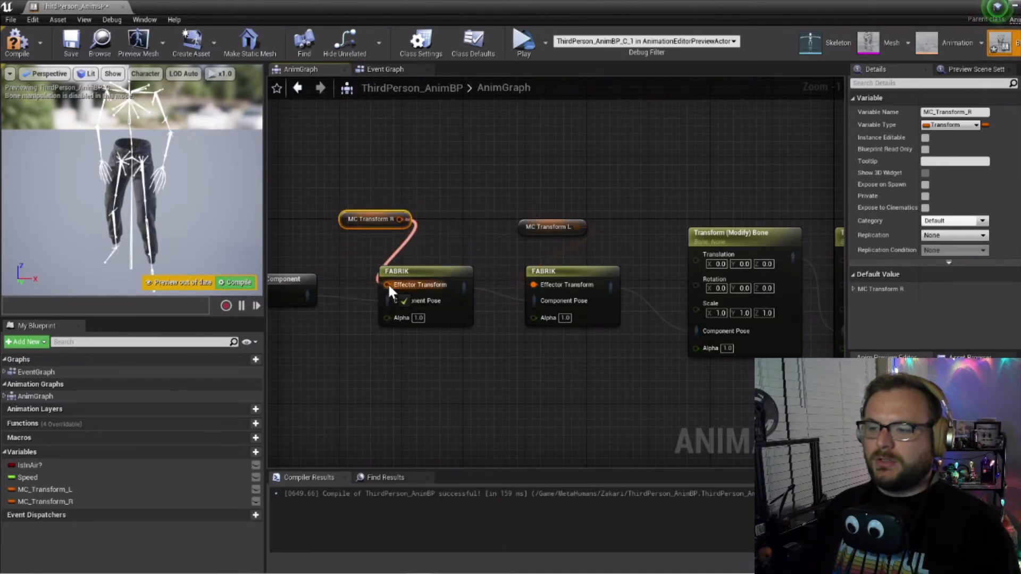
{"action": "left_click", "coordinate": [423, 271]}
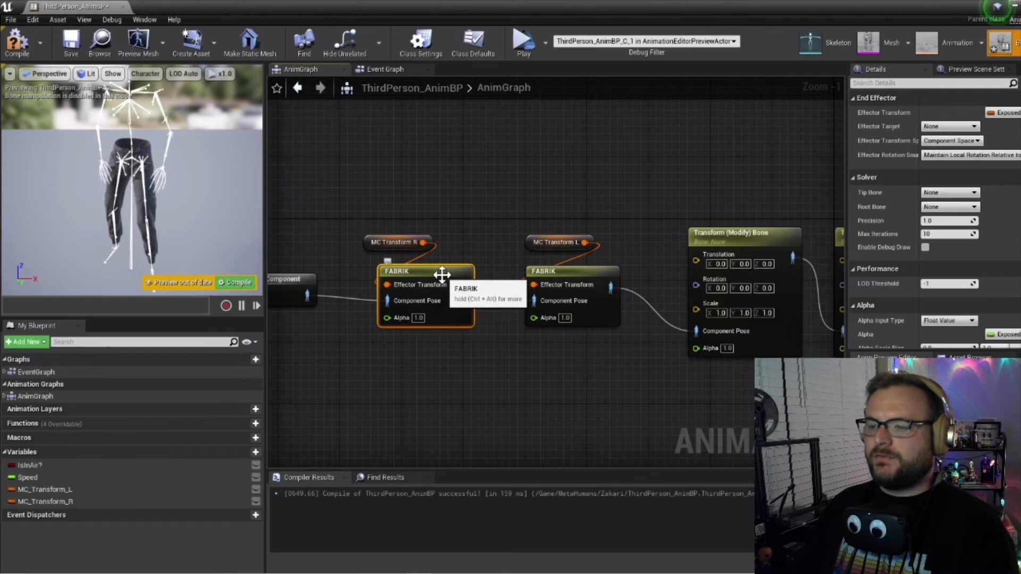
{"action": "mouse_move", "coordinate": [917, 157]}
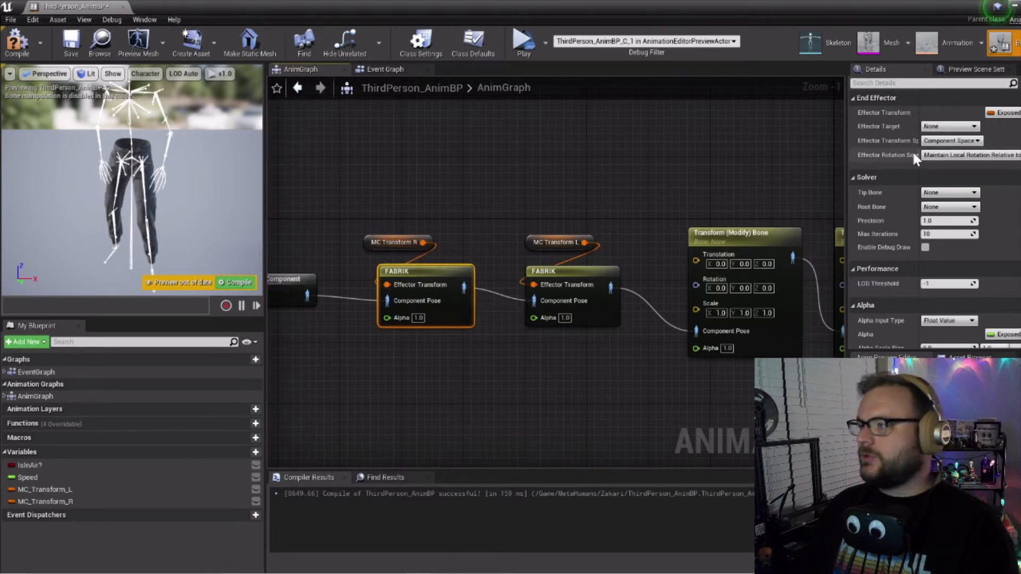
{"action": "left_click", "coordinate": [971, 140]}
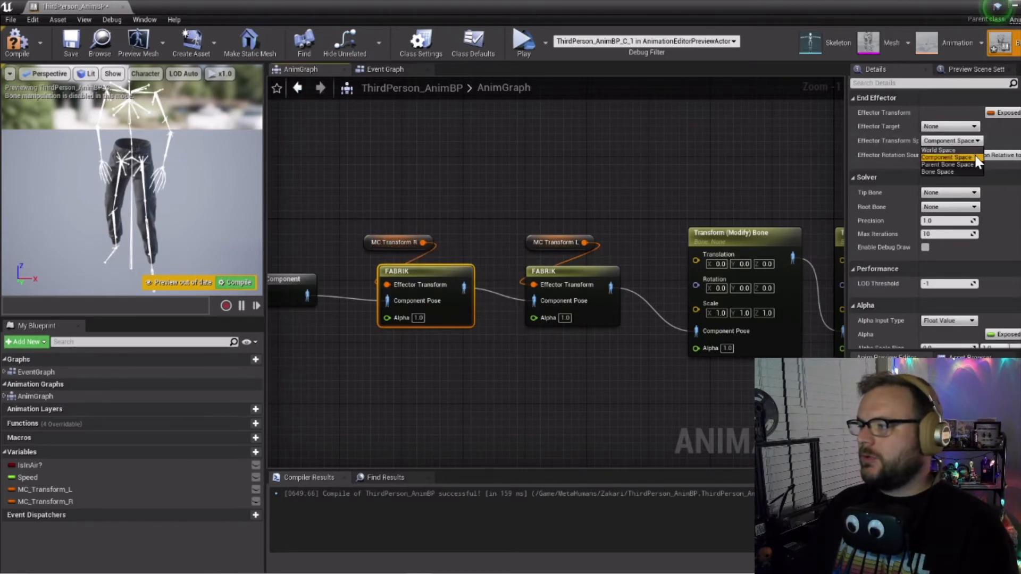
{"action": "left_click", "coordinate": [934, 151]}
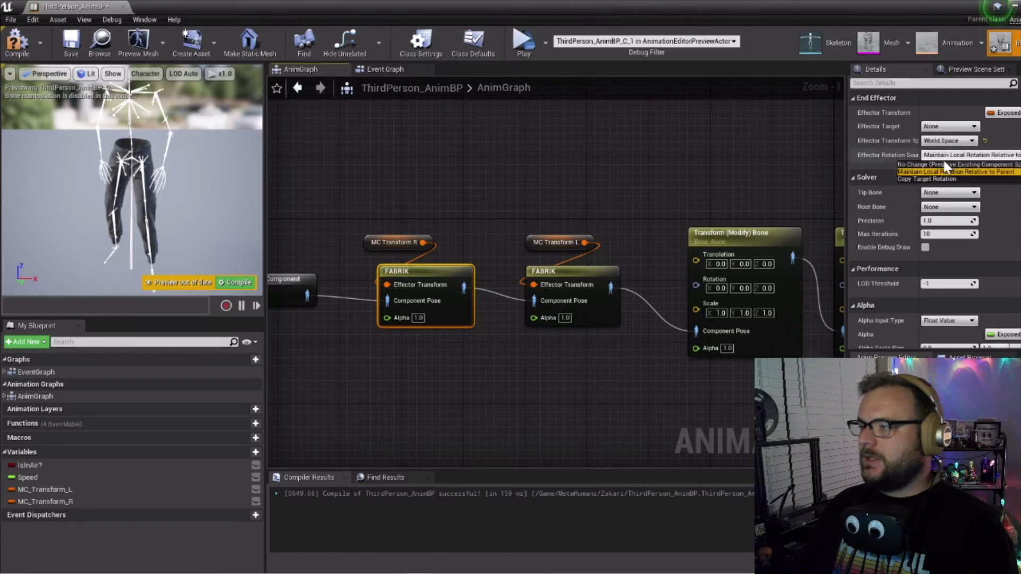
{"action": "mouse_move", "coordinate": [927, 182]}
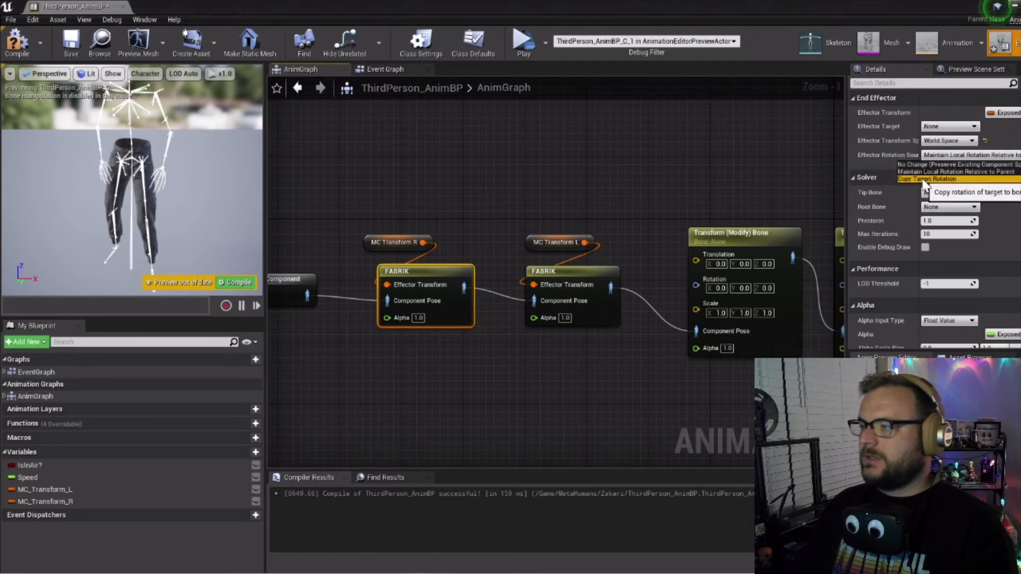
{"action": "left_click", "coordinate": [942, 179]}
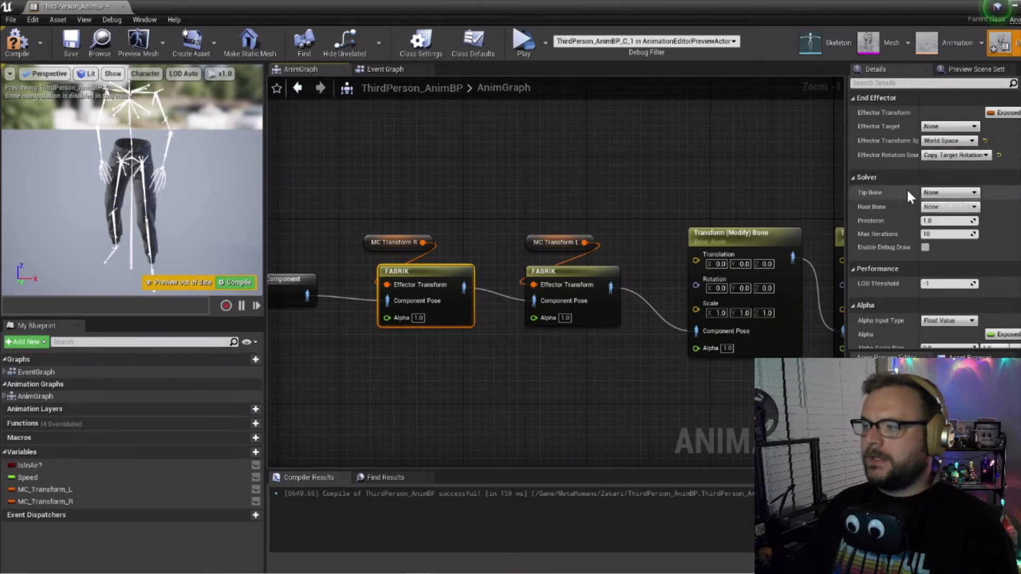
{"action": "left_click", "coordinate": [977, 193]}
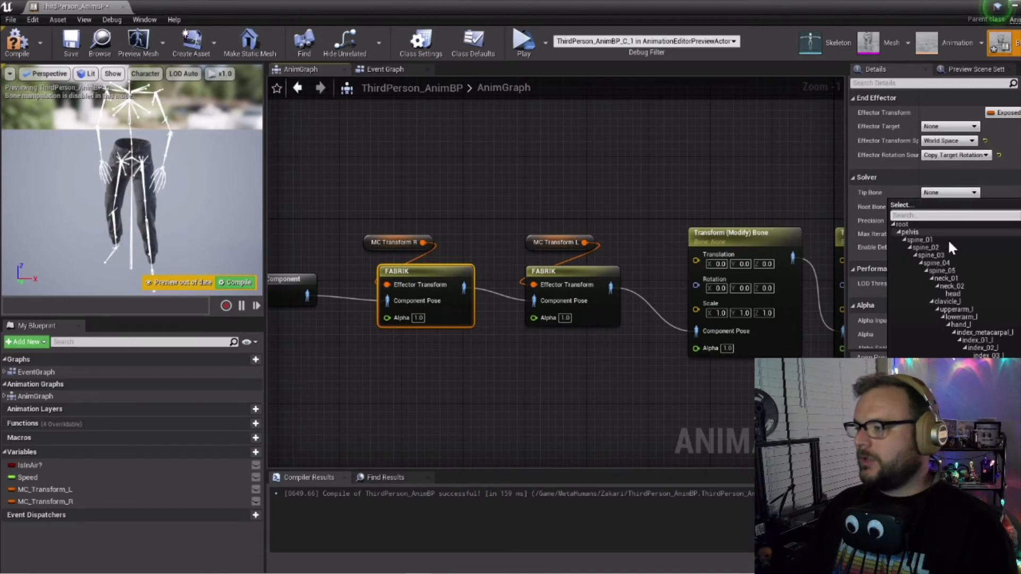
{"action": "scroll", "scroll_direction": "down", "scroll_amount": 3}
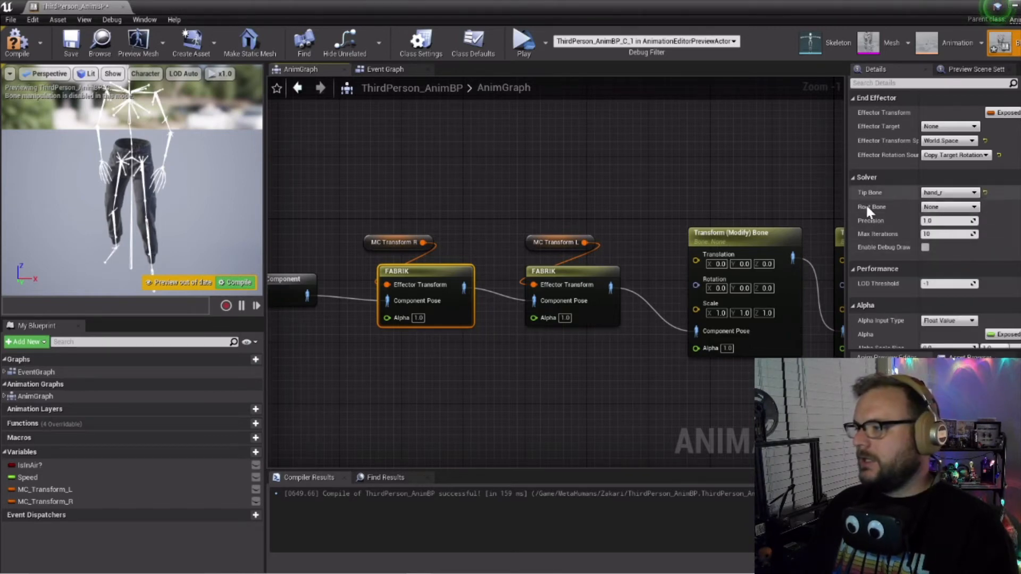
{"action": "left_click", "coordinate": [948, 207]}
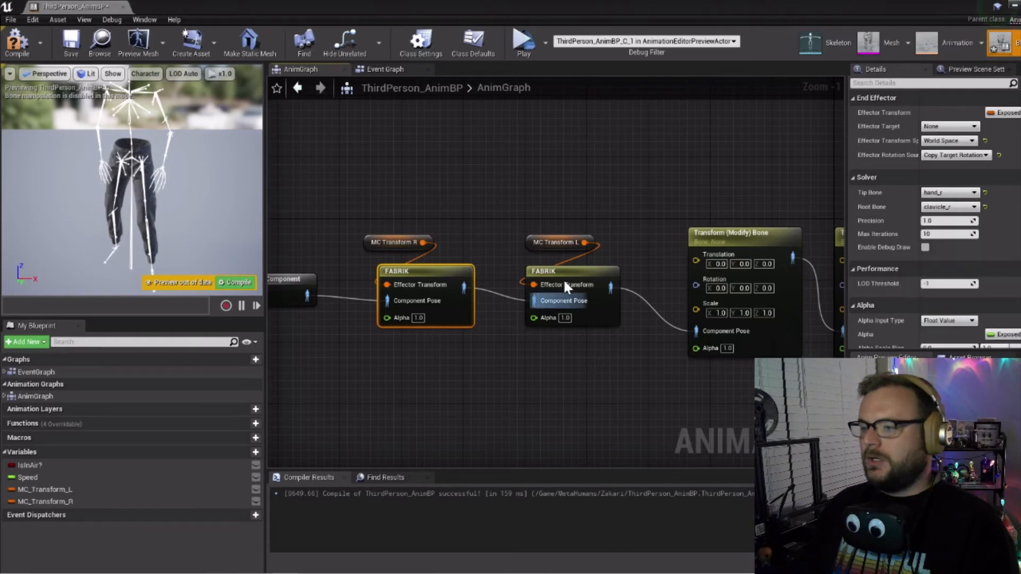
{"action": "left_click", "coordinate": [562, 271]}
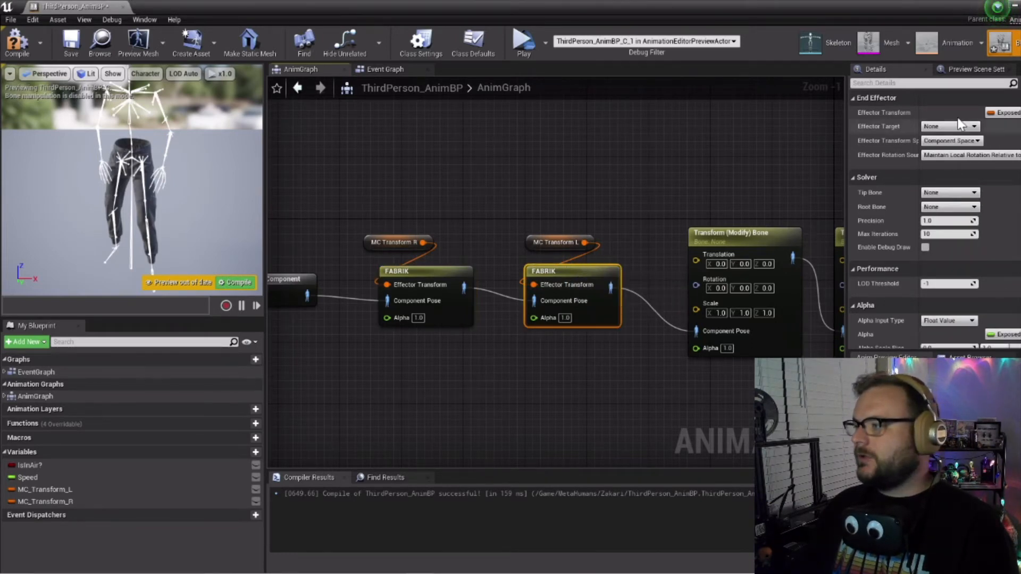
{"action": "left_click", "coordinate": [951, 140]}
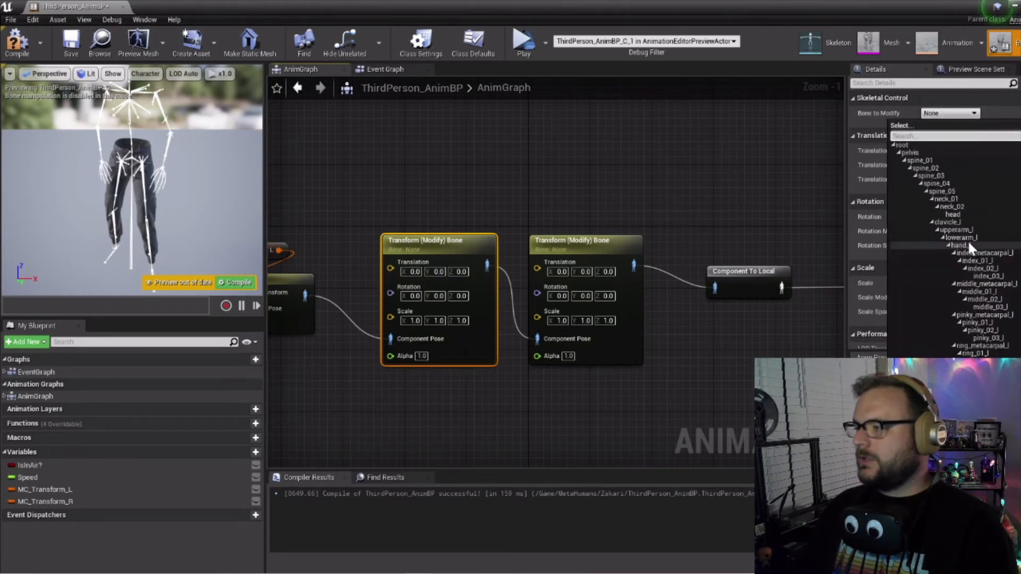
Step: Set the node's Bone to Modify to hand_r
{"action": "scroll", "scroll_direction": "down", "scroll_amount": 3}
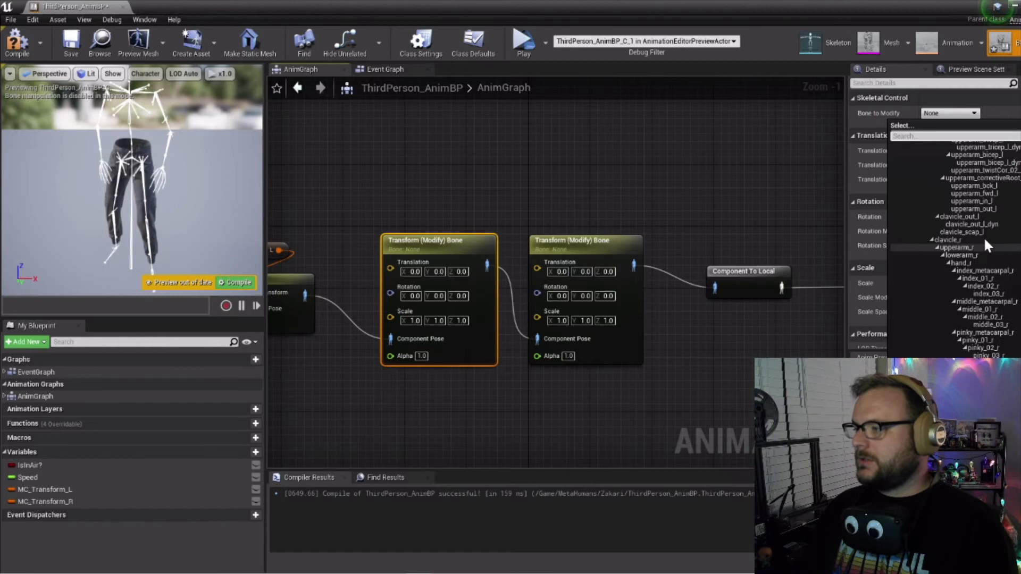
{"action": "scroll", "scroll_direction": "down", "scroll_amount": 3}
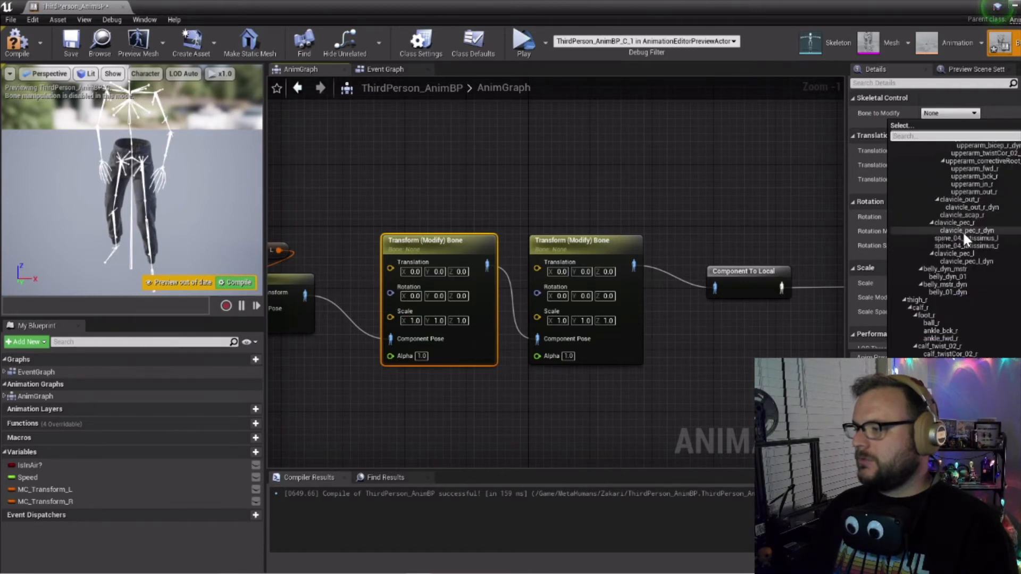
{"action": "type", "text": "hand_r"}
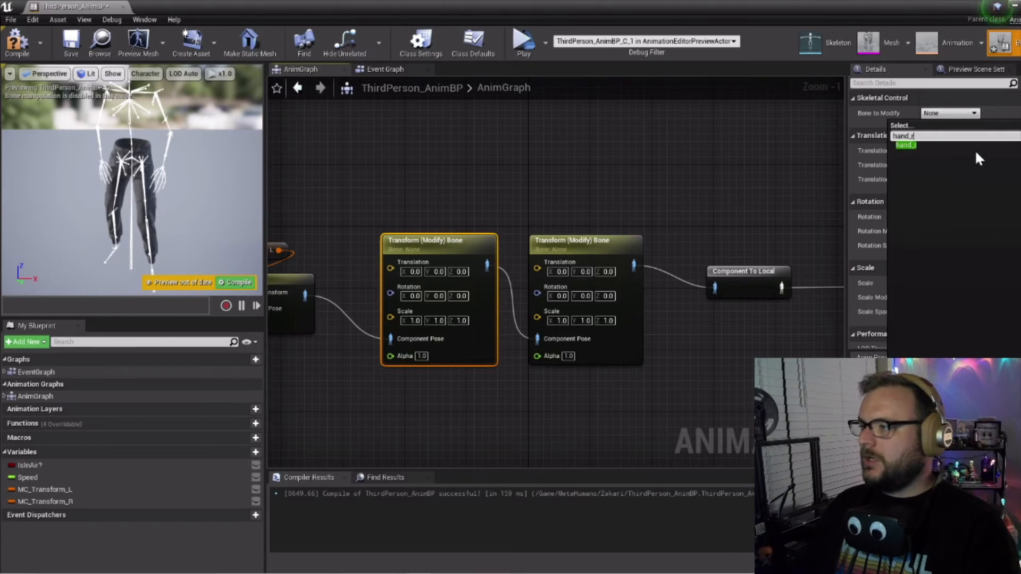
{"action": "left_click", "coordinate": [906, 145]}
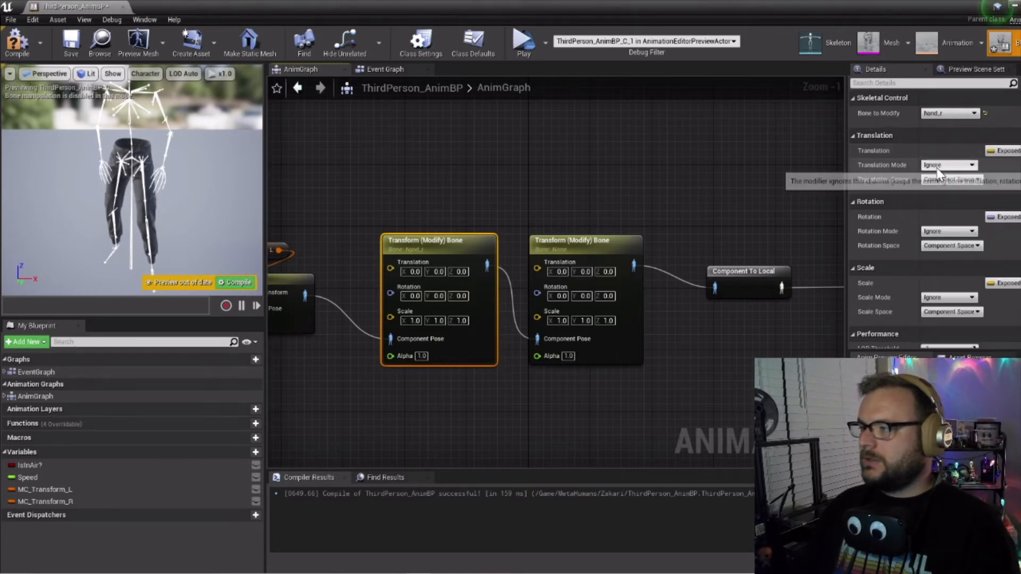
Step: Make the rotation Add to Existing in Bone Space with Rotation Z 180
{"action": "left_click", "coordinate": [949, 231]}
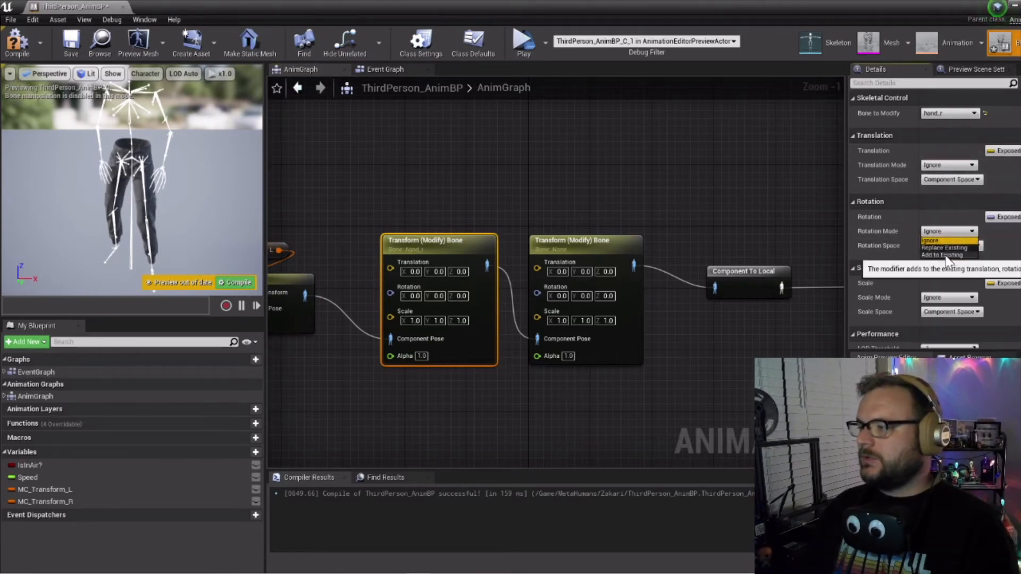
{"action": "left_click", "coordinate": [940, 255]}
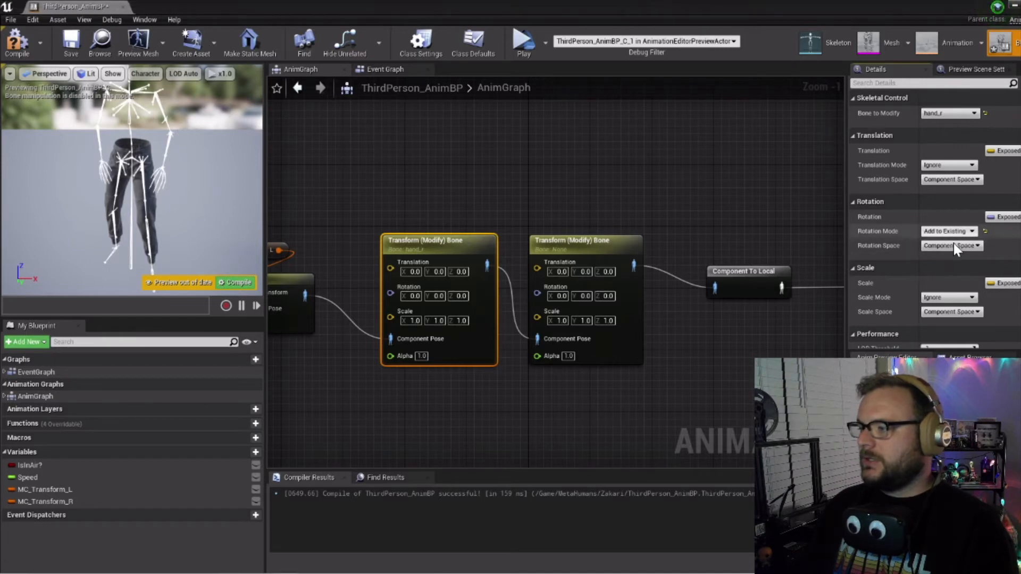
{"action": "left_click", "coordinate": [951, 246]}
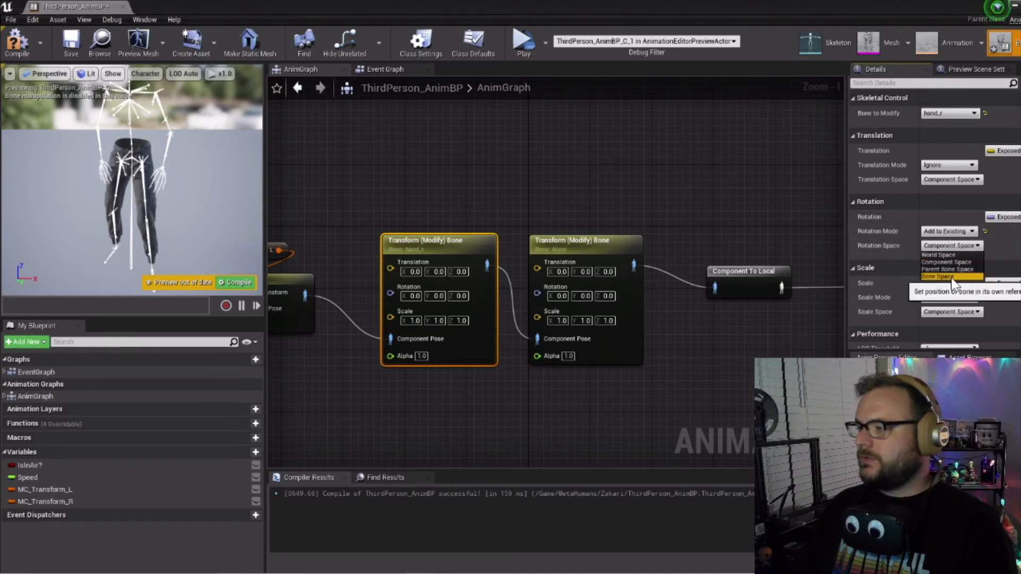
{"action": "left_click", "coordinate": [937, 276]}
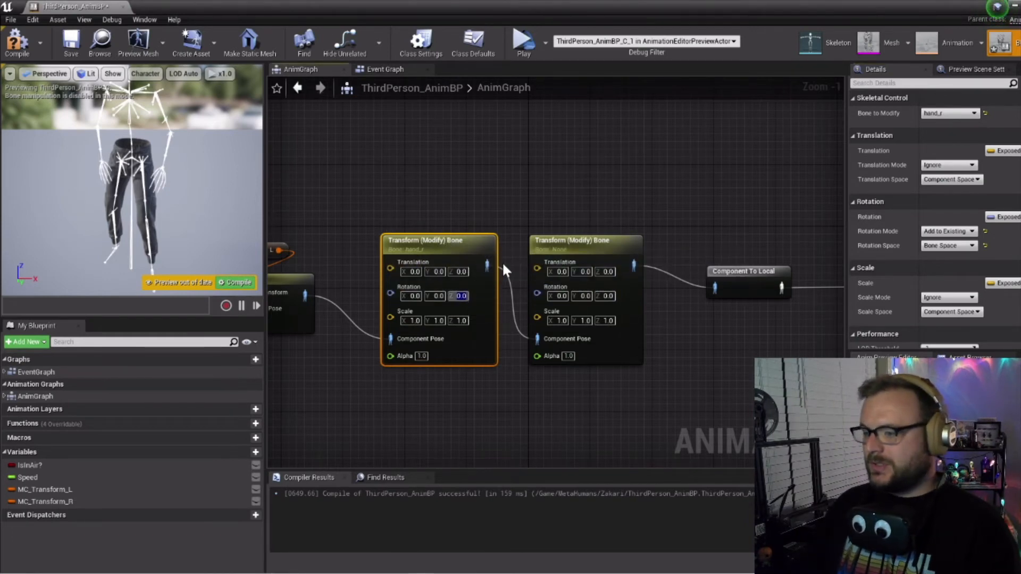
{"action": "type", "text": "180.0"}
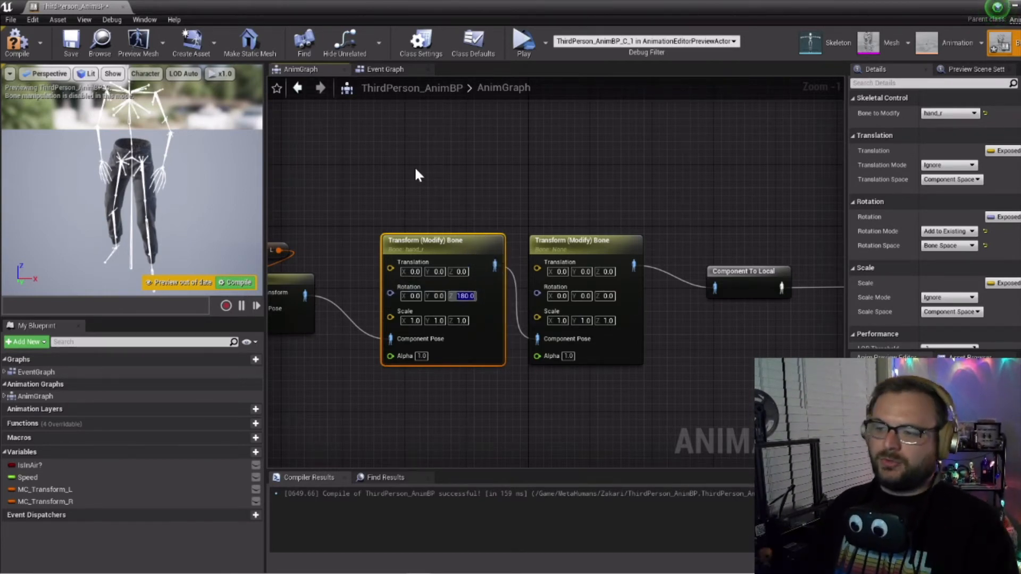
Step: Set the second Transform (Modify) Bone node to modify hand_l
{"action": "left_click", "coordinate": [585, 240]}
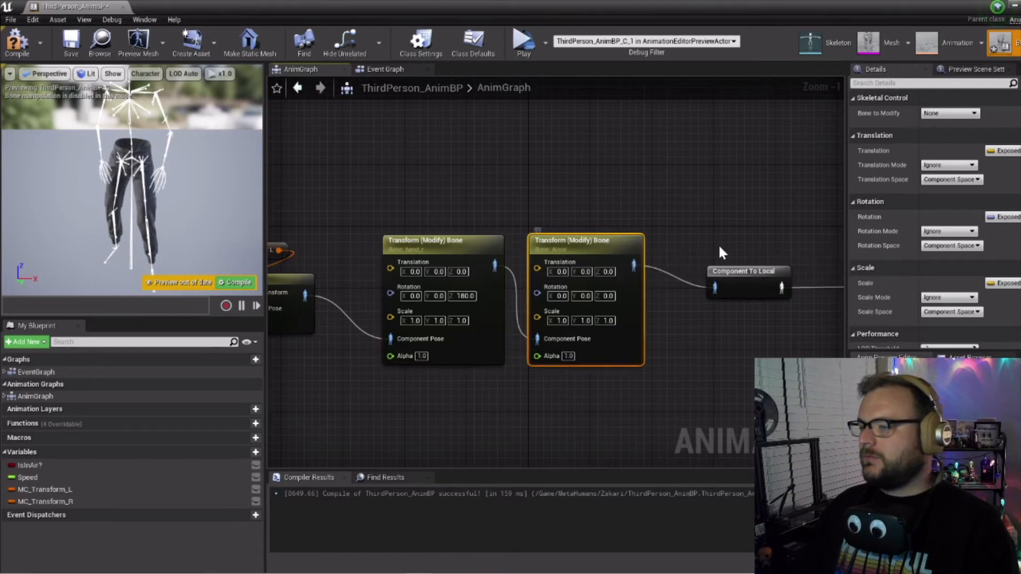
{"action": "left_click", "coordinate": [969, 113]}
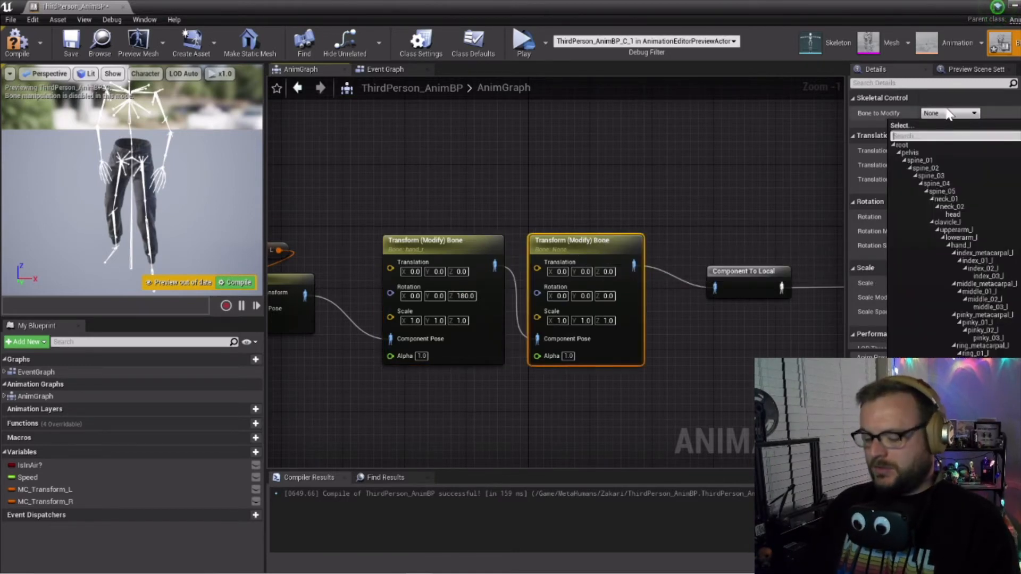
{"action": "type", "text": "hand"}
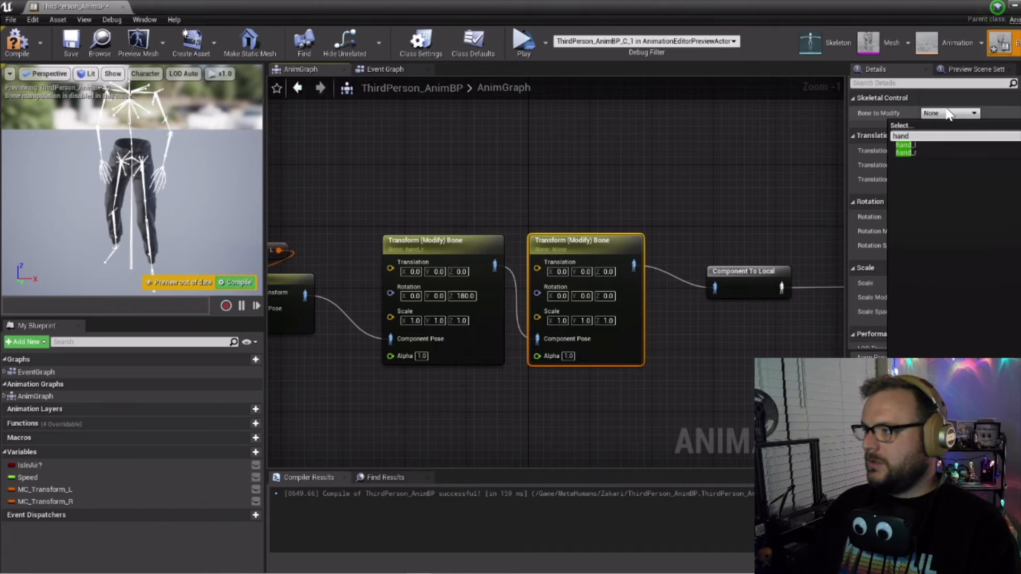
{"action": "left_click", "coordinate": [905, 145]}
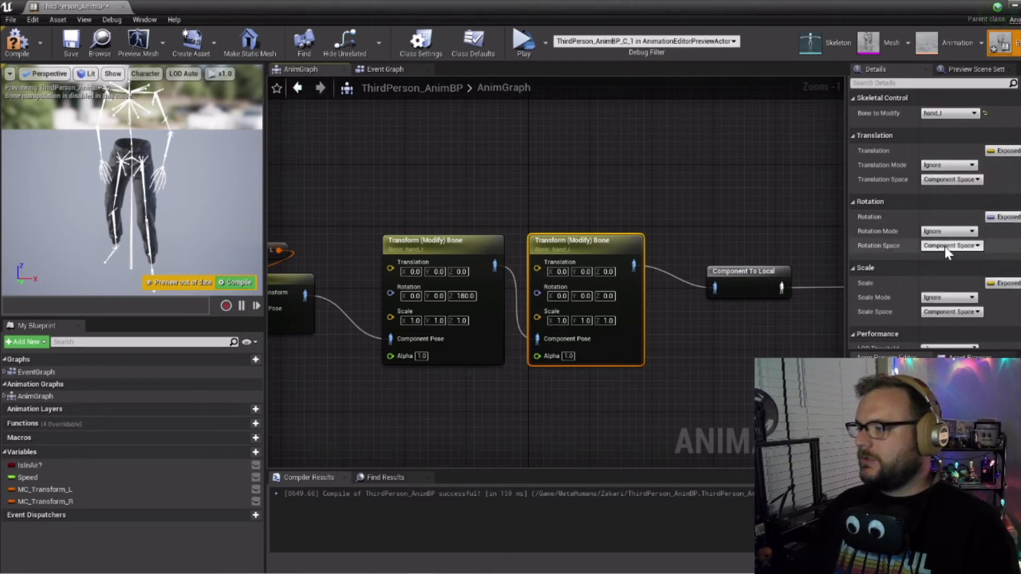
Step: Make its rotation Add to Existing in Bone Space and compile the animation Blueprint
{"action": "left_click", "coordinate": [951, 245]}
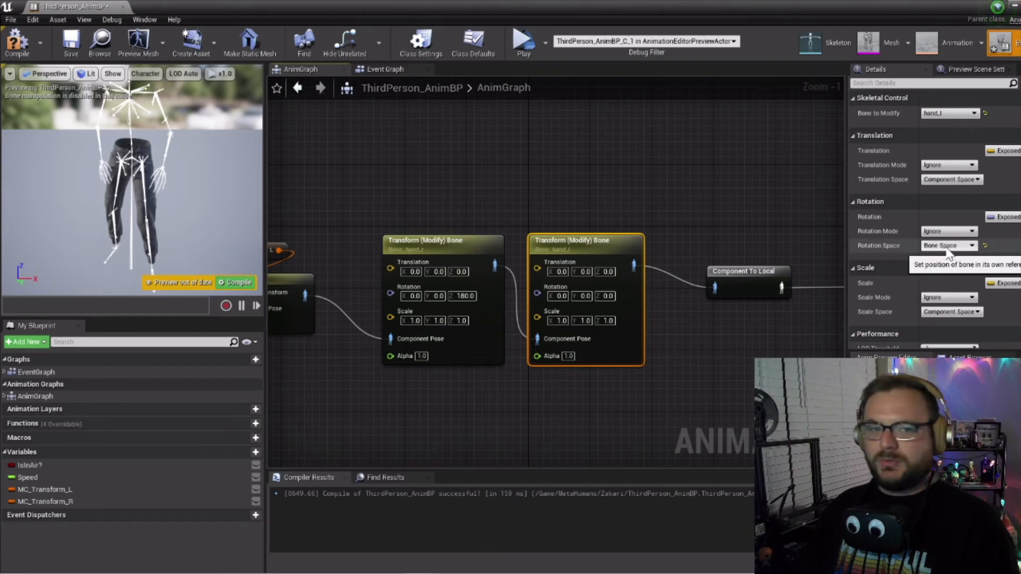
{"action": "left_click", "coordinate": [949, 231]}
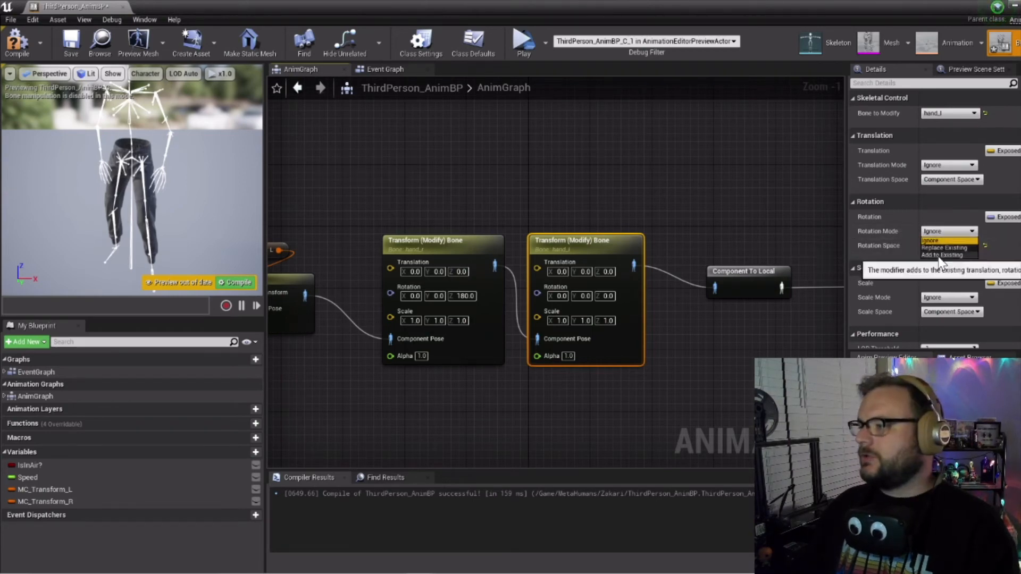
{"action": "left_click", "coordinate": [938, 255]}
{"action": "type", "text": "180"}
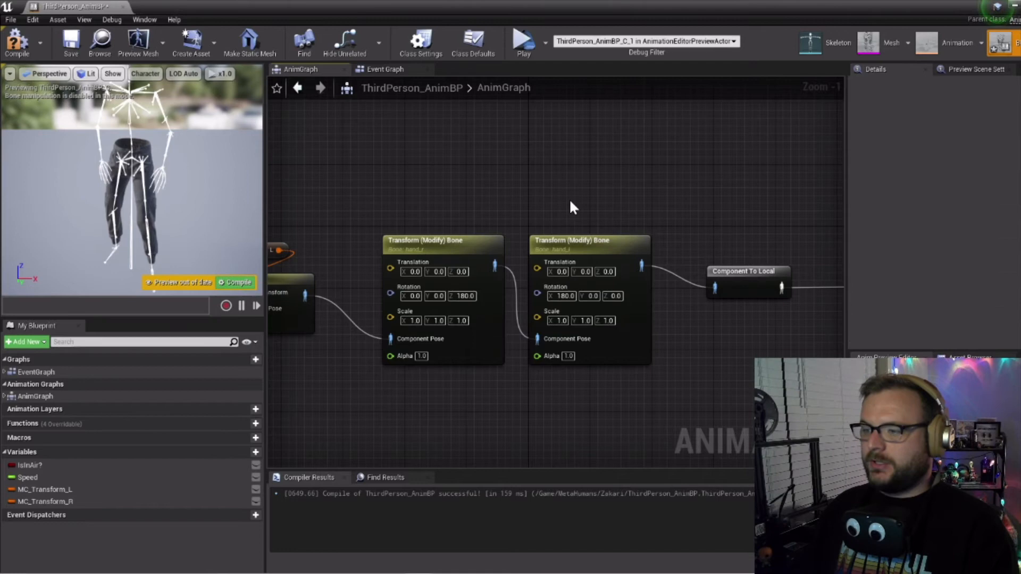
{"action": "left_click", "coordinate": [69, 41]}
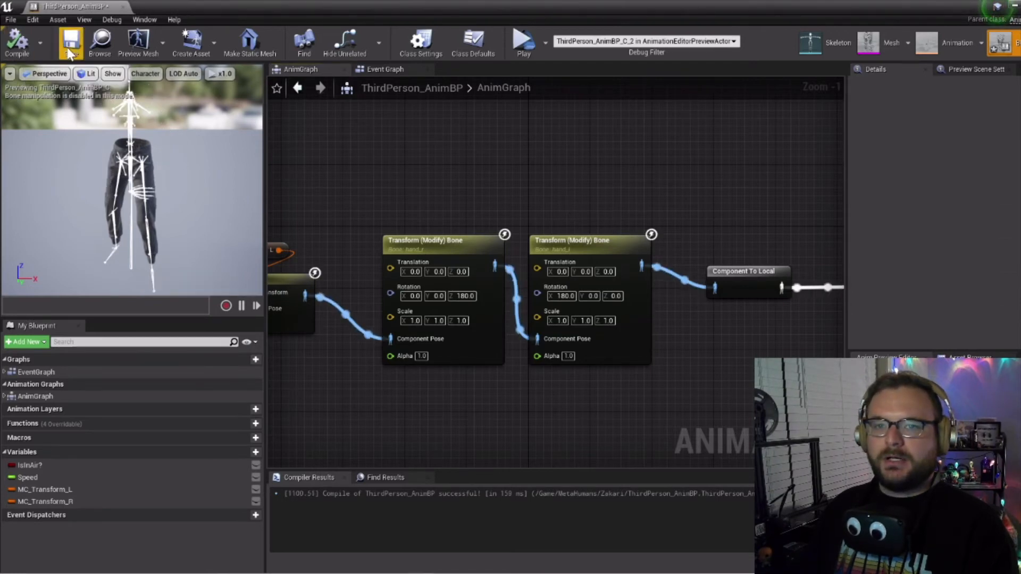
Step: Save the Blueprint and wrap the two FABRIK nodes in an 'Arms IK' comment
{"action": "left_click", "coordinate": [70, 41]}
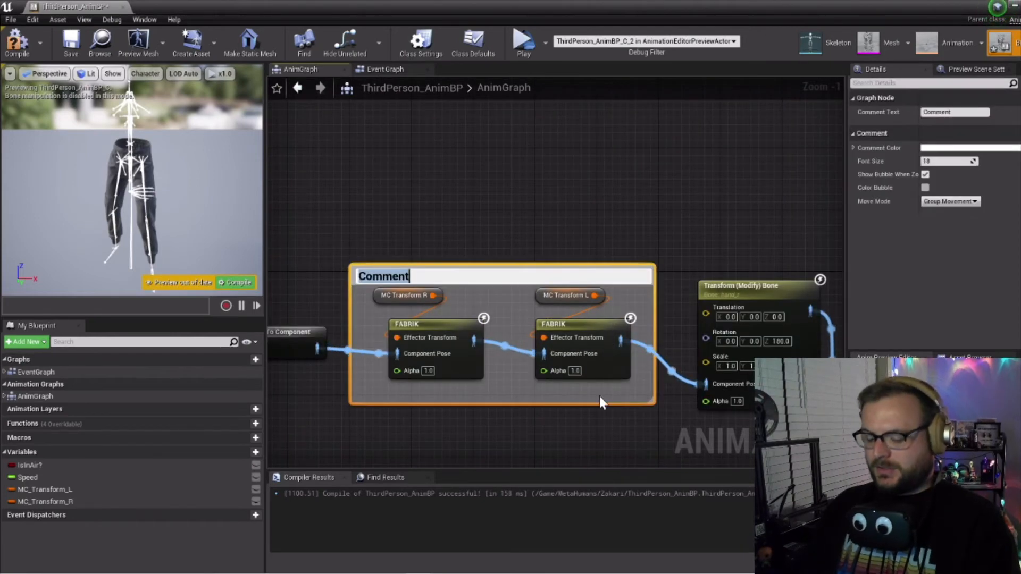
{"action": "type", "text": "Arms IK"}
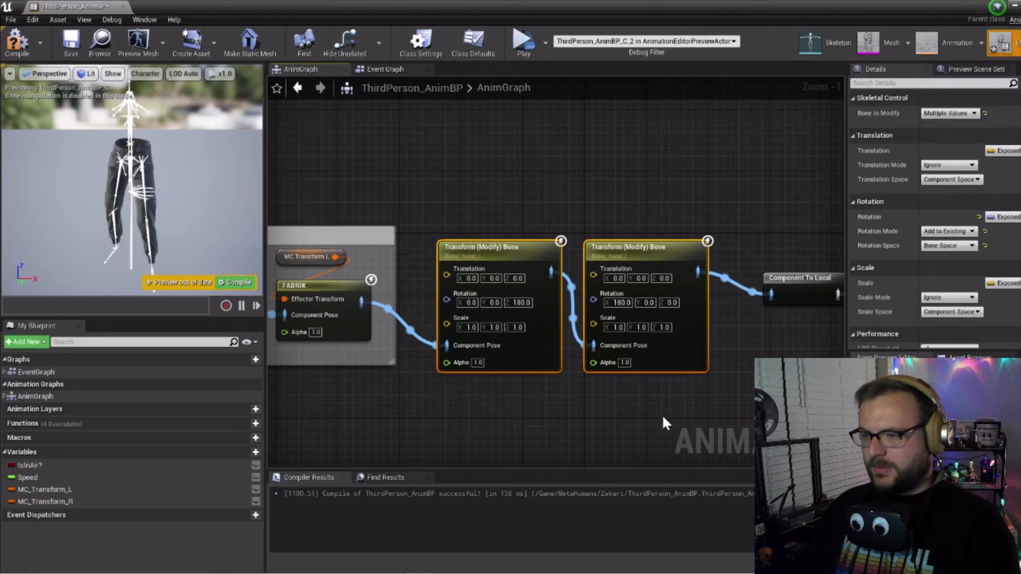
{"action": "left_click", "coordinate": [432, 230]}
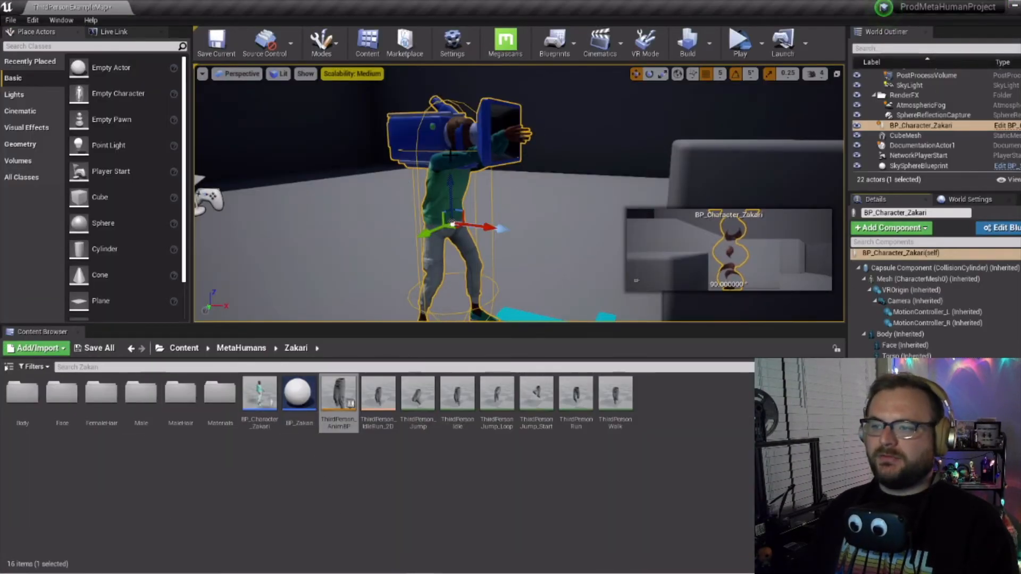
{"action": "mouse_move", "coordinate": [256, 394]}
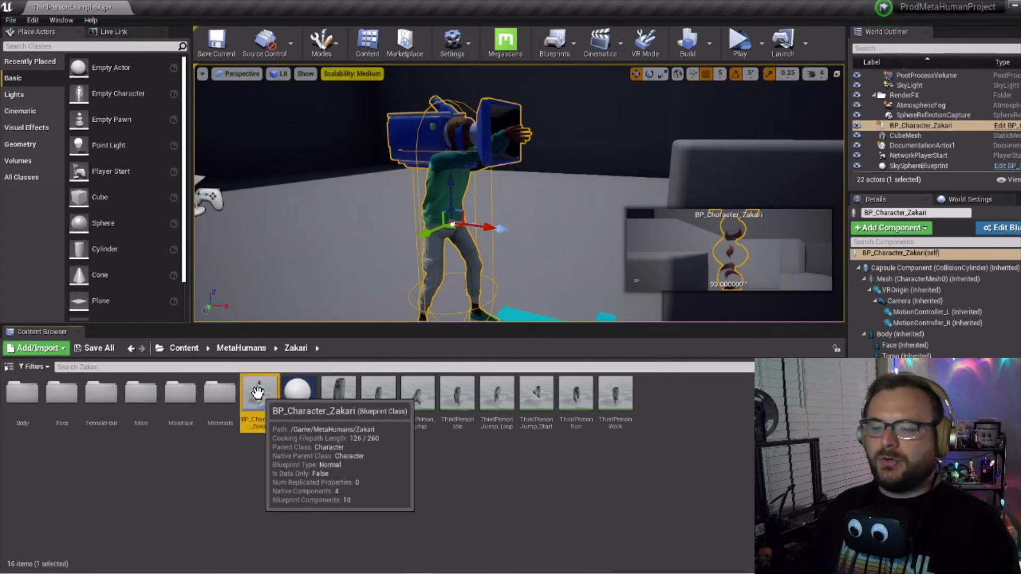
Step: Reopen BP_Character_Zakari from the Content Browser and compile it
{"action": "double_click", "coordinate": [258, 393]}
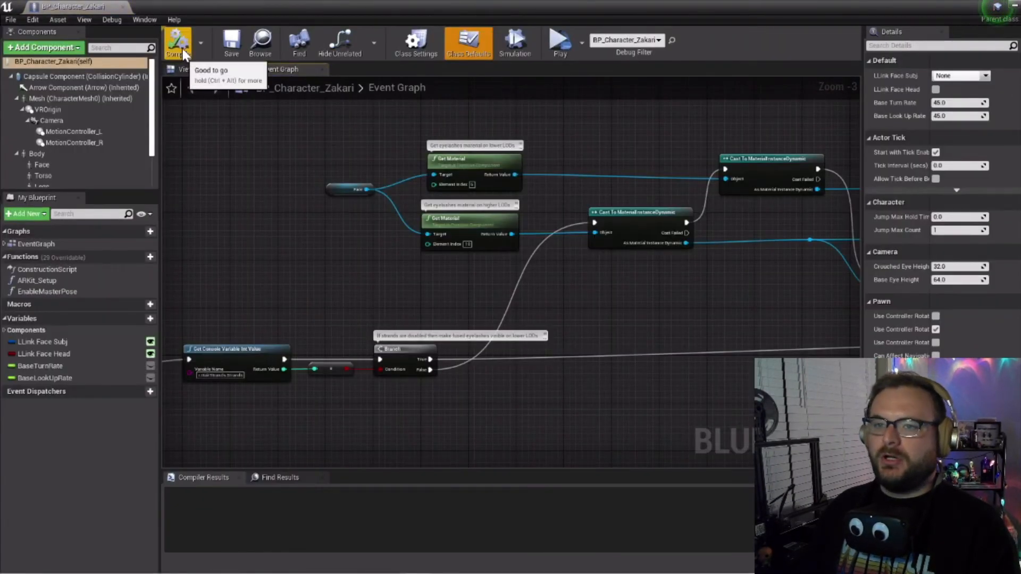
{"action": "left_click", "coordinate": [174, 41]}
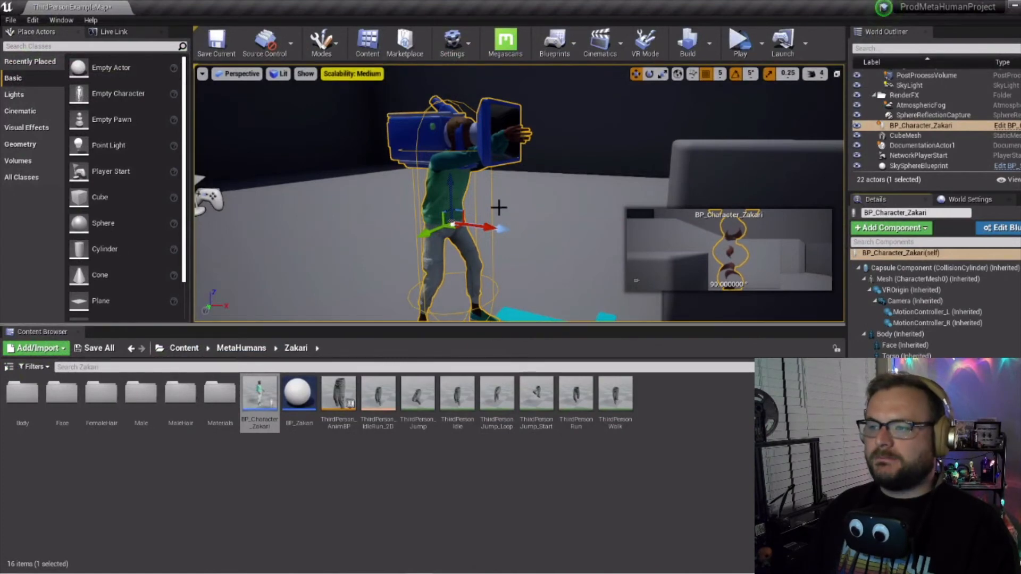
{"action": "mouse_move", "coordinate": [762, 38]}
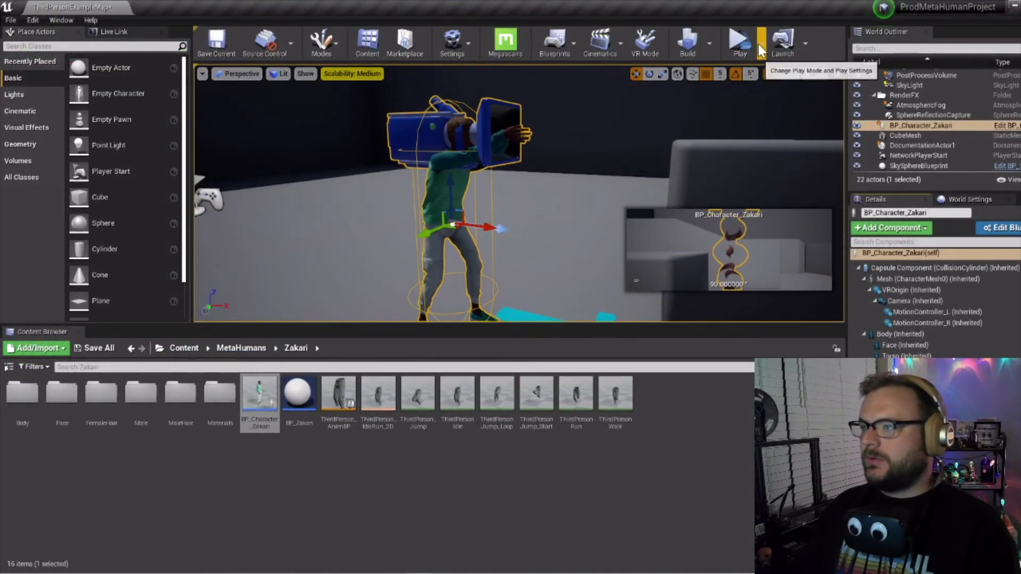
{"action": "left_click", "coordinate": [739, 41]}
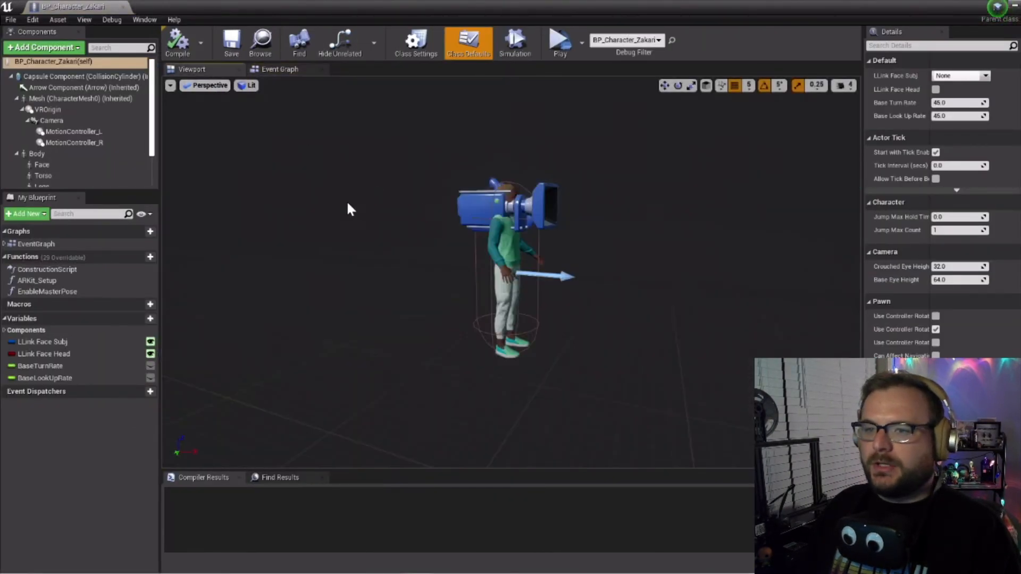
Step: Move VROrigin to 20, 0, 35, compile, and play the level in VR Preview
{"action": "left_click", "coordinate": [41, 109]}
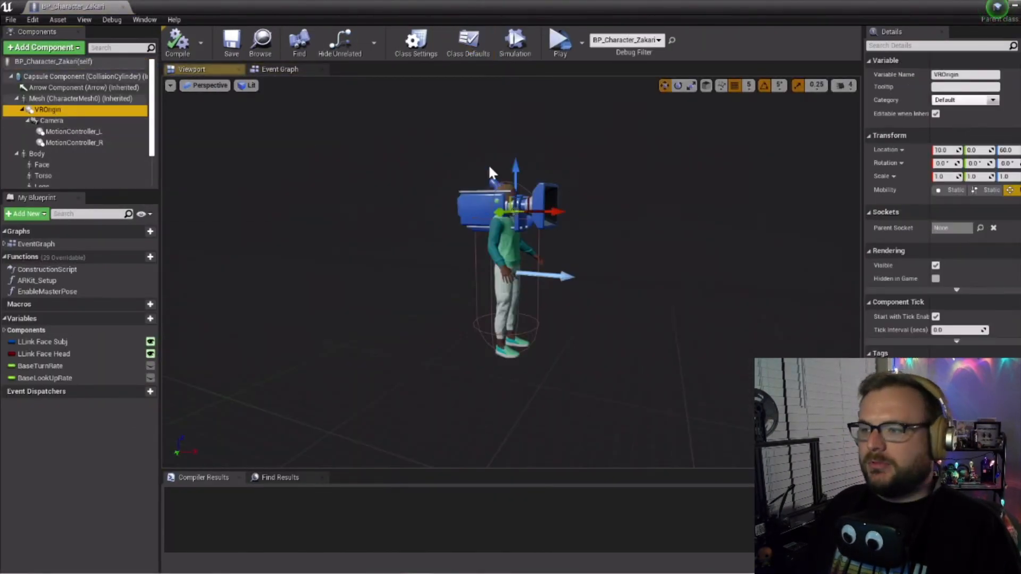
{"action": "left_click_drag", "start_coordinate": [516, 166], "coordinate": [516, 189]}
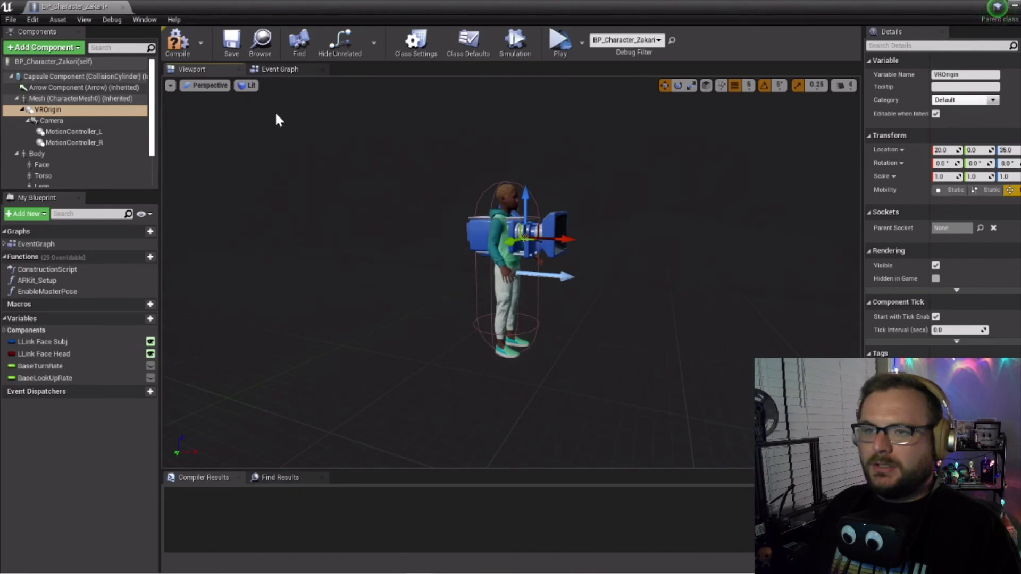
{"action": "left_click", "coordinate": [174, 42]}
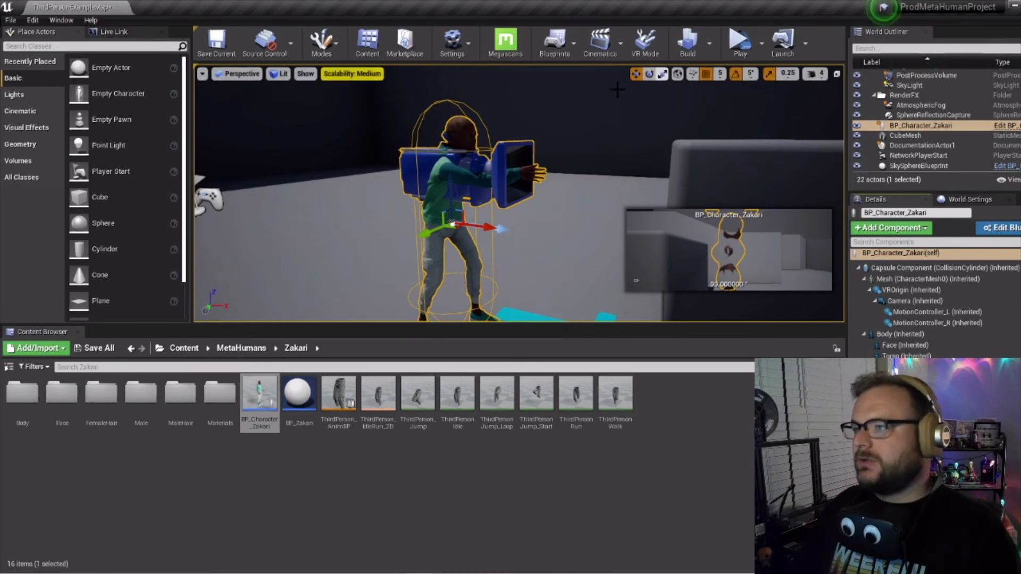
{"action": "mouse_move", "coordinate": [741, 45]}
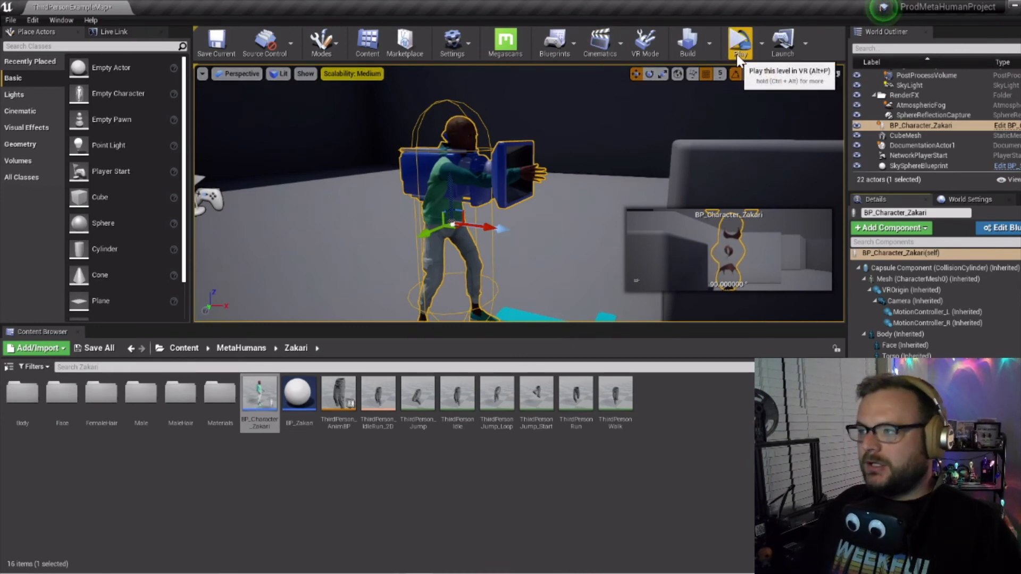
{"action": "left_click", "coordinate": [741, 41]}
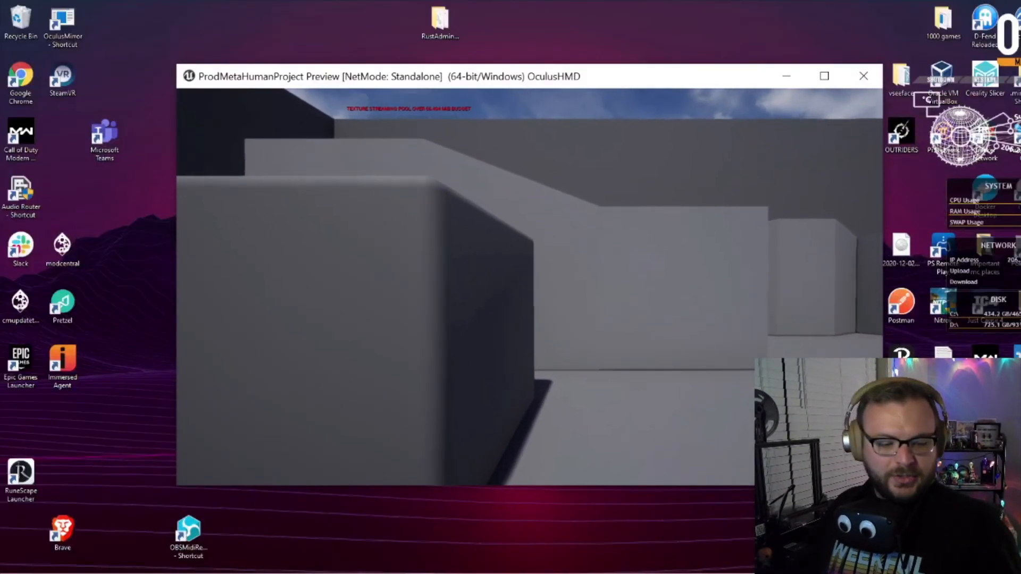